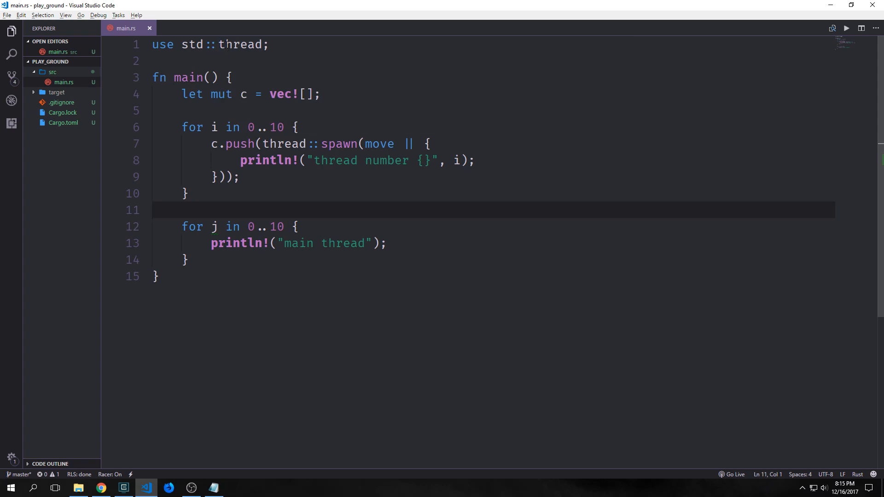
Step: Highlight the thread import, empty vector declaration and in-thread println, then return to the editor
left_click(181, 44)
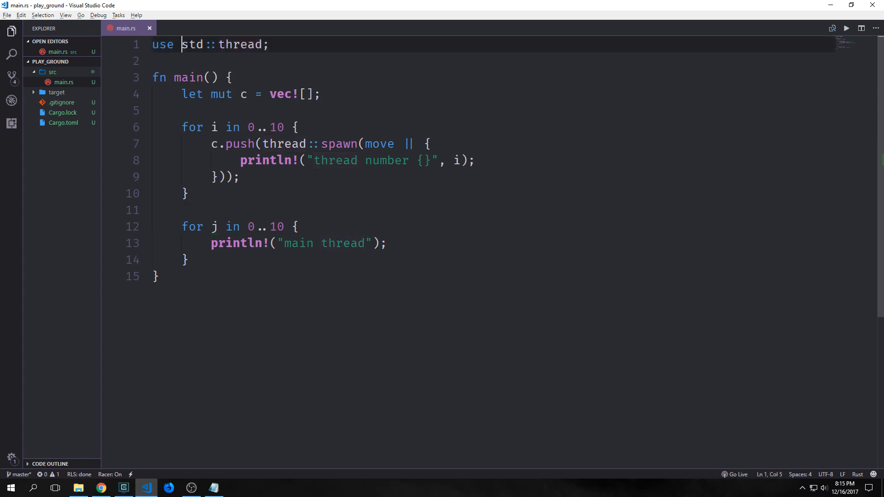
left_click_drag(182, 45, 261, 45)
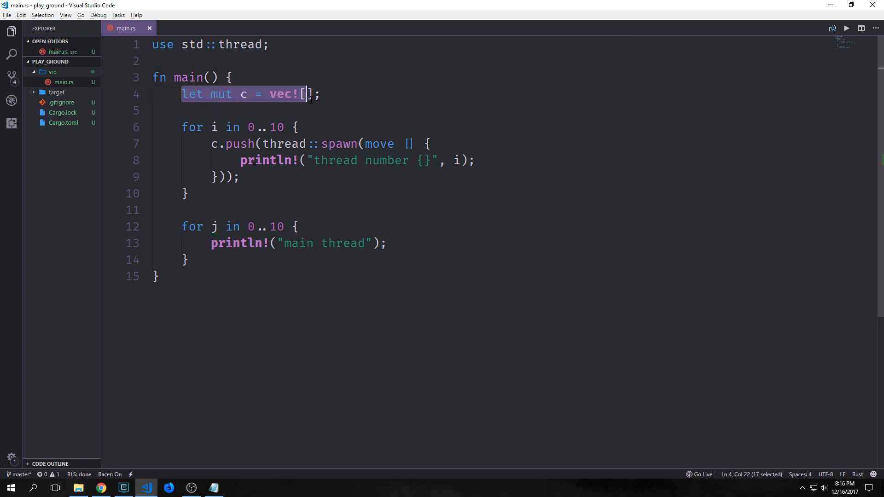
left_click(183, 127)
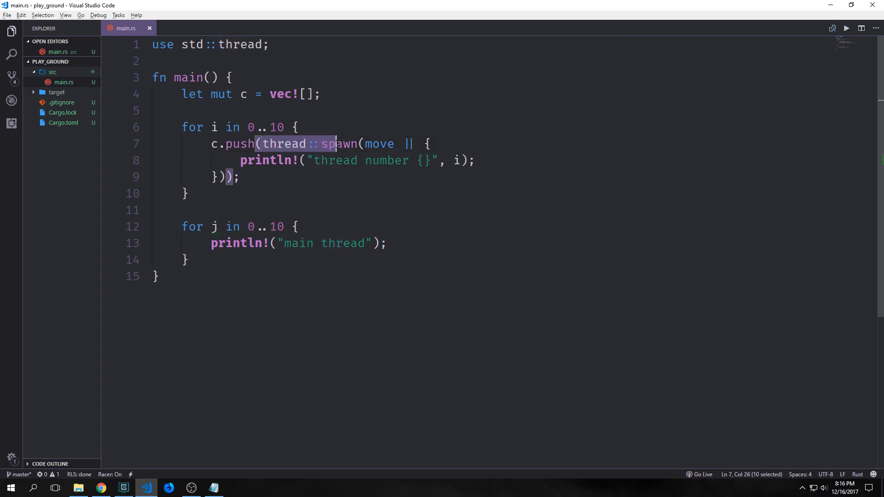
left_click(248, 143)
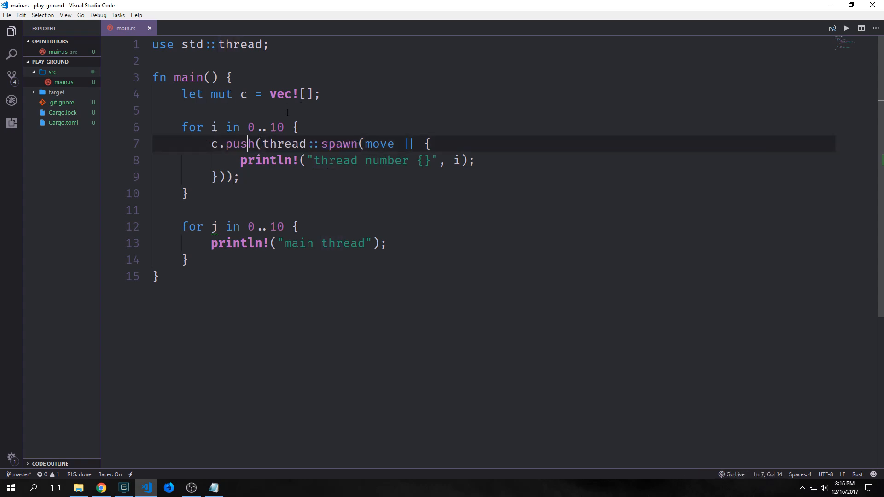
left_click_drag(262, 144, 359, 143)
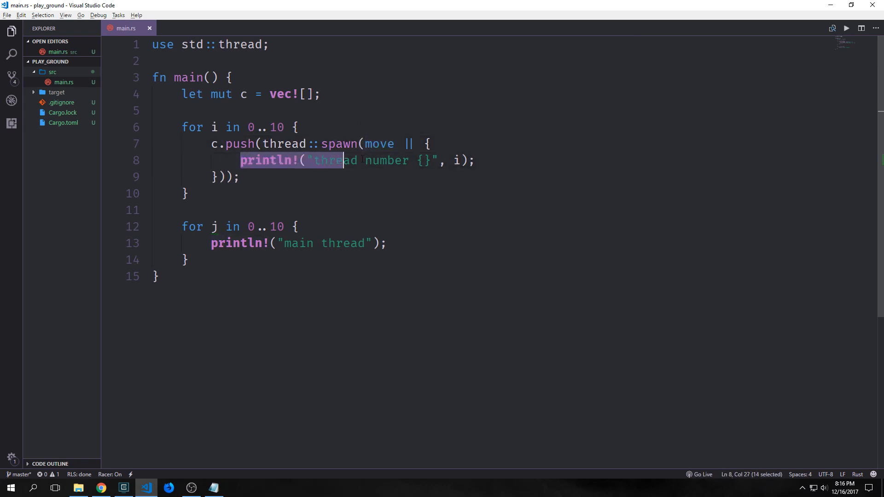
left_click(458, 160)
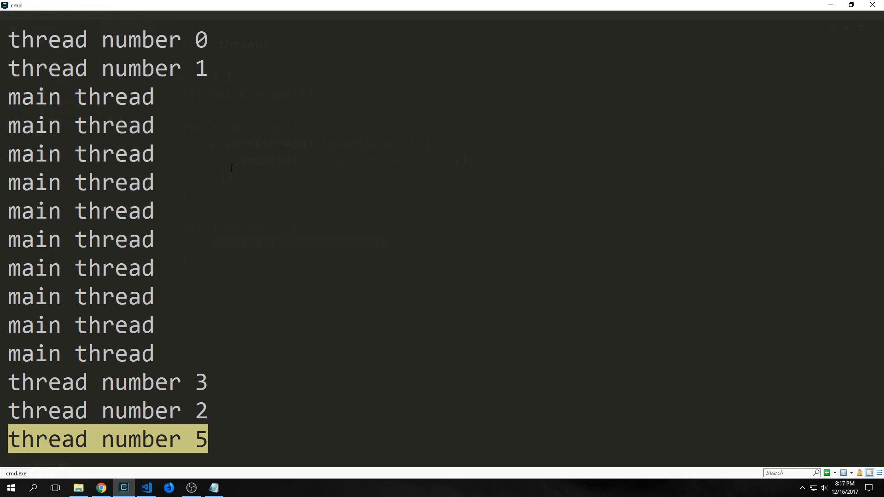
left_click(146, 488)
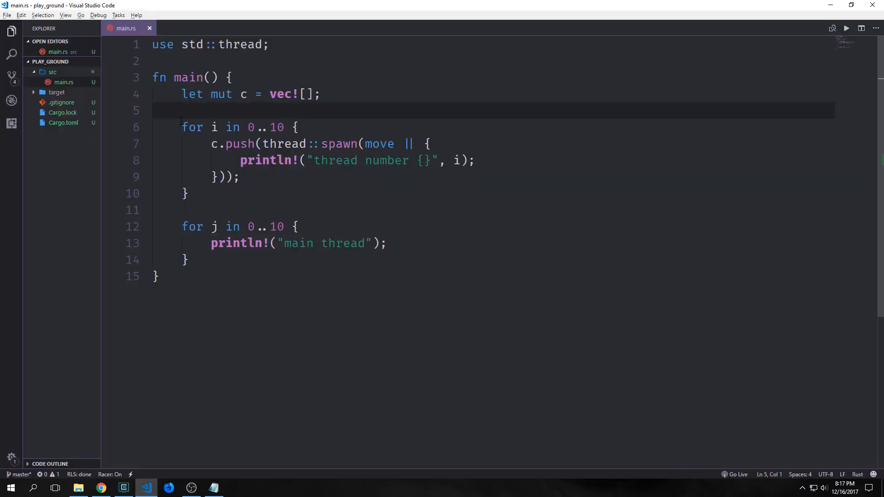
Step: Highlight the spawning loop and the 'for j in c { j.join(); }' loop in main.rs
left_click_drag(182, 128, 189, 193)
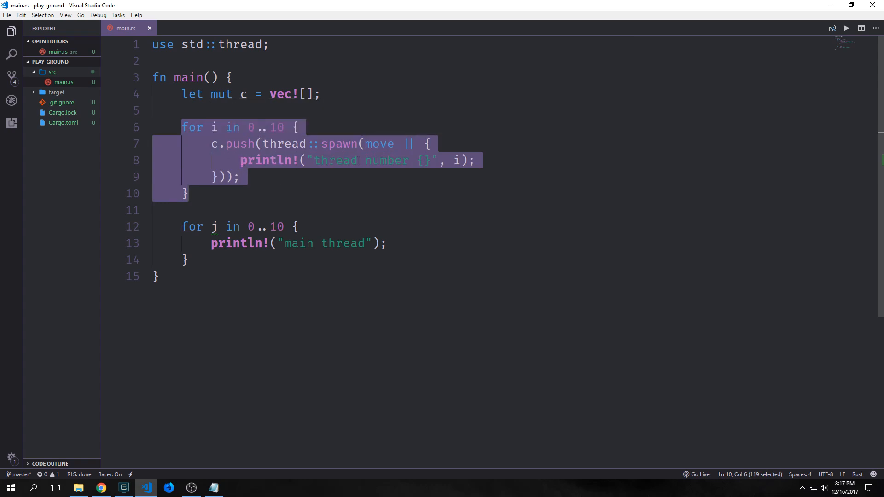
left_click(160, 276)
type("j.join(")
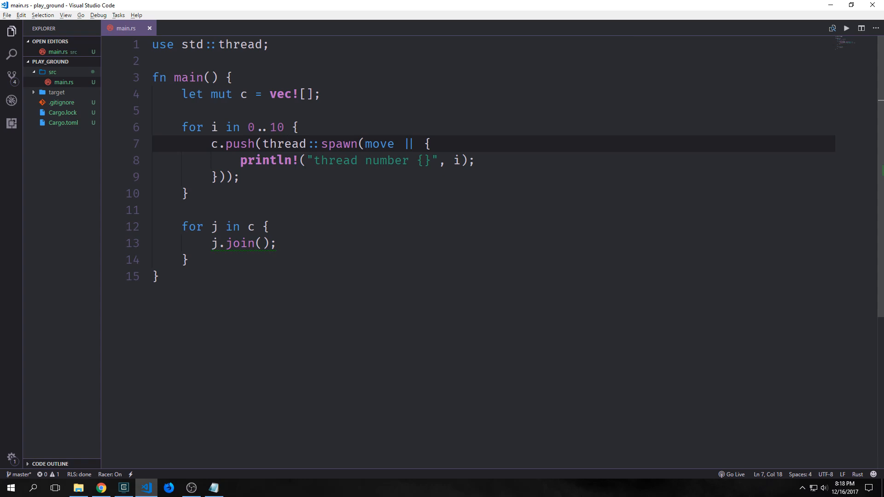
left_click(277, 144)
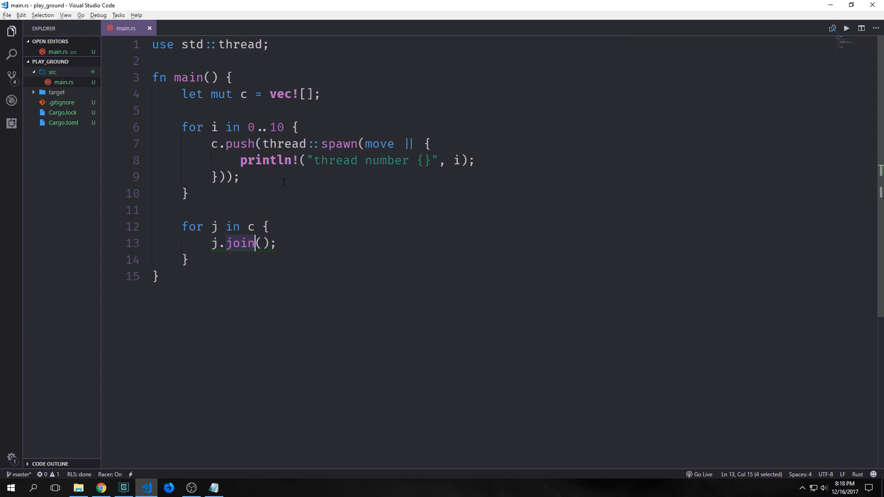
left_click_drag(176, 227, 189, 259)
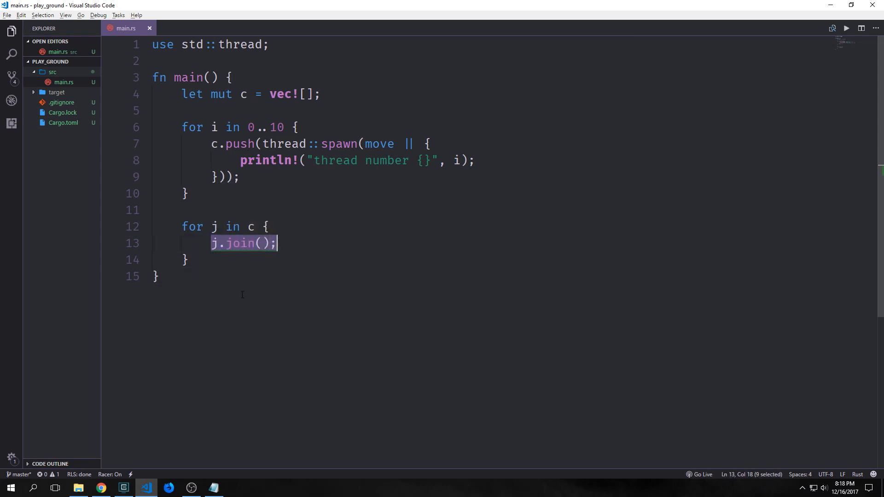
mouse_move(301, 285)
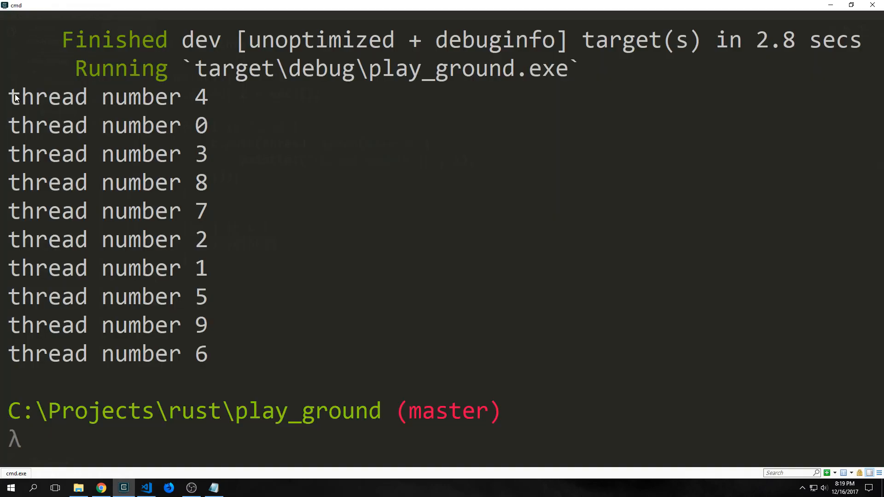
mouse_move(54, 129)
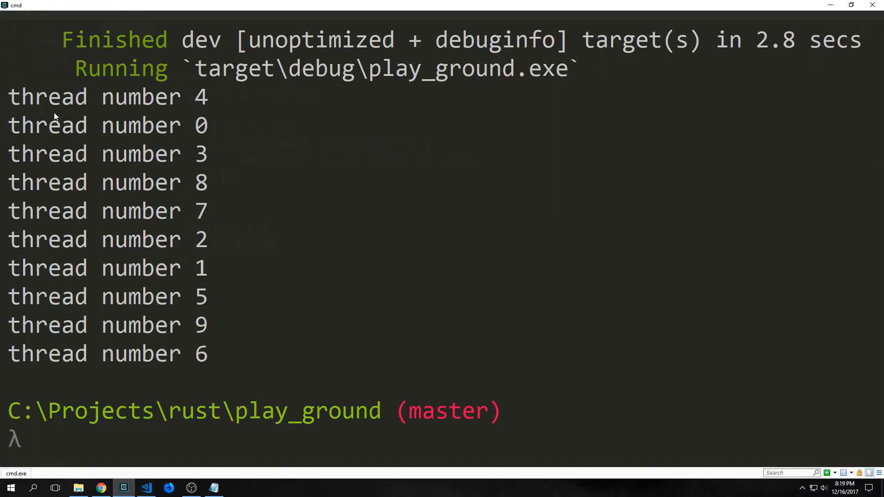
mouse_move(141, 211)
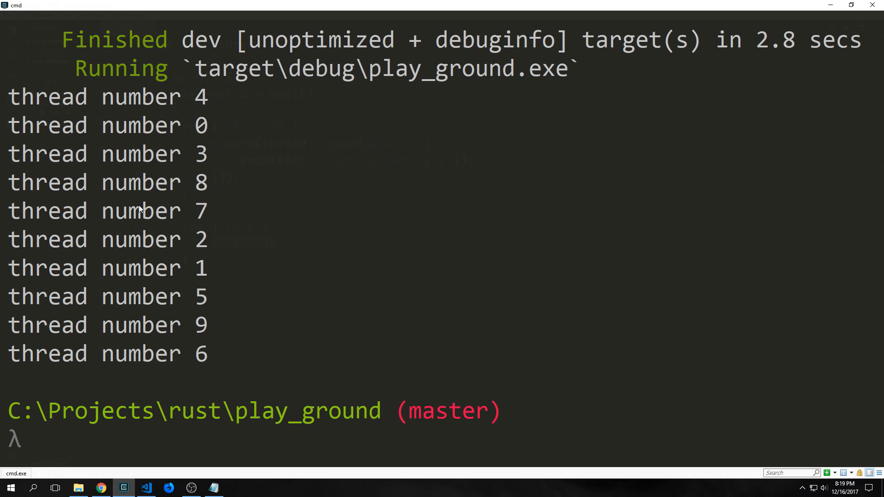
Step: Select a line of the ten-thread cargo run output, then go back to main.rs
triple_click(111, 97)
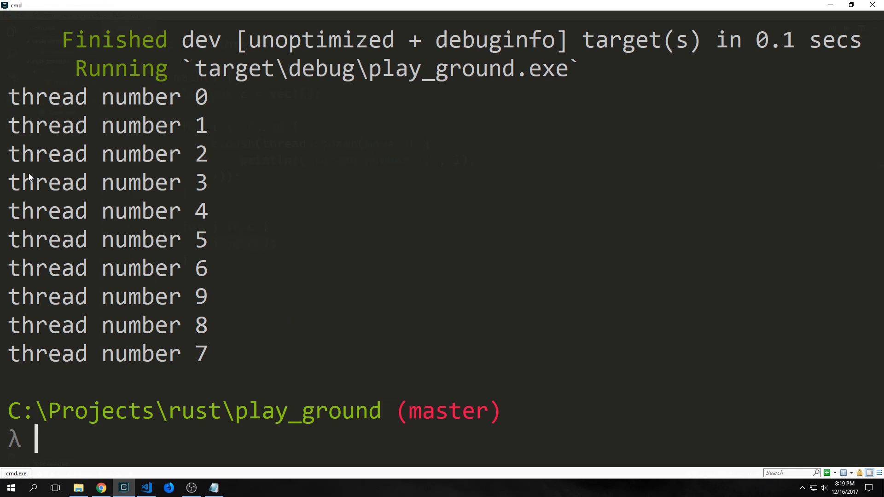
mouse_move(89, 321)
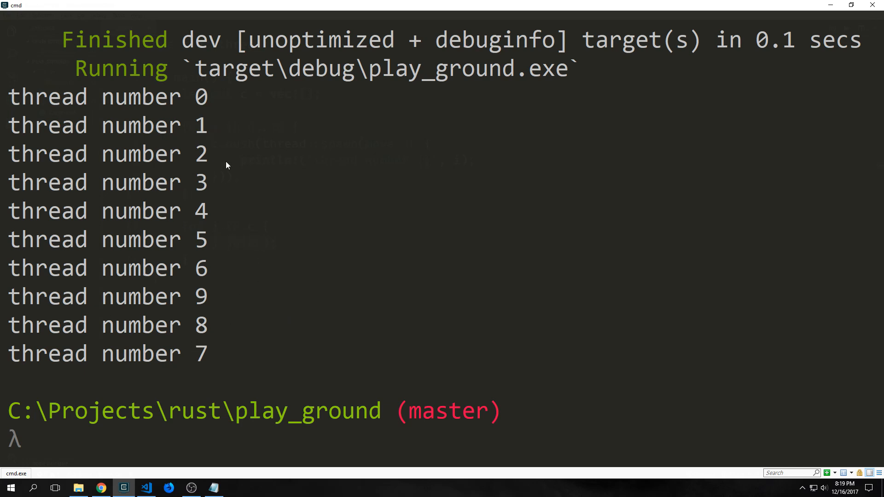
mouse_move(154, 344)
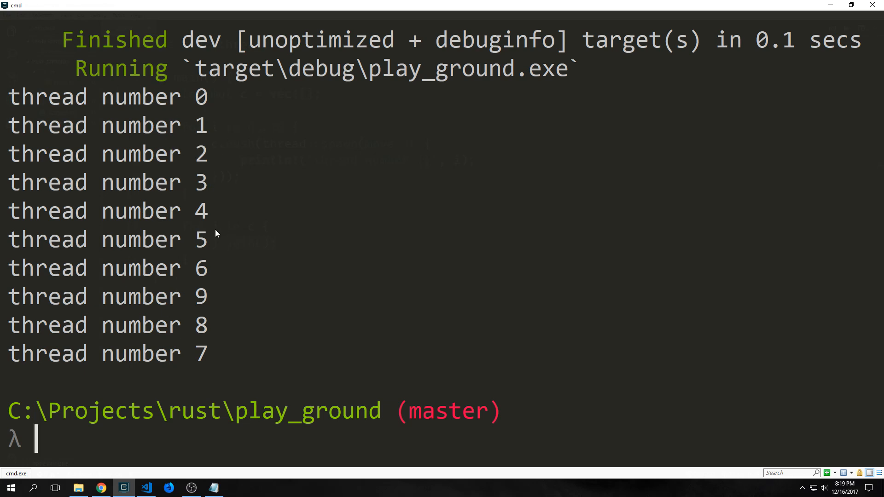
mouse_move(183, 99)
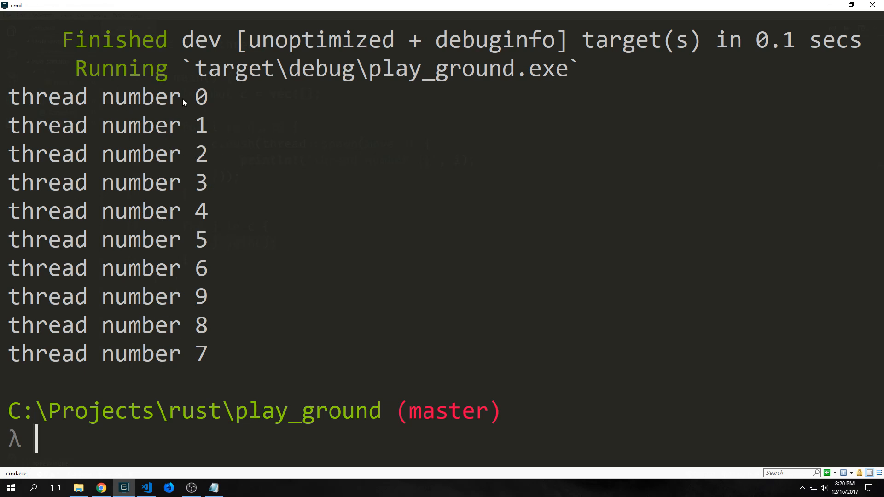
mouse_move(321, 221)
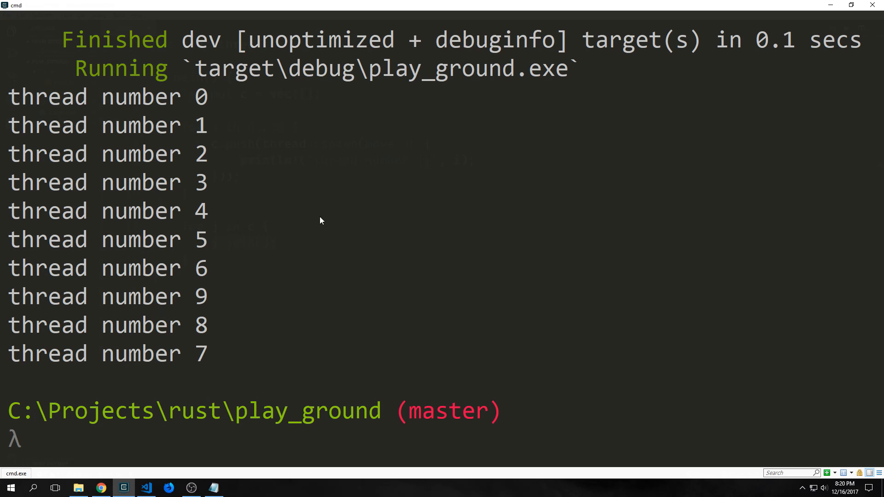
left_click(146, 488)
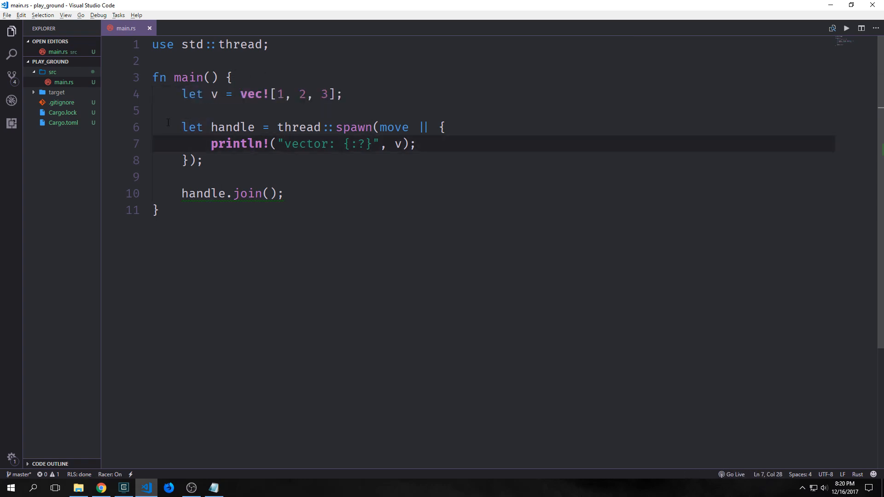
Step: Highlight the spawned thread block, the handle.join() call and the move keyword
left_click_drag(180, 127, 203, 161)
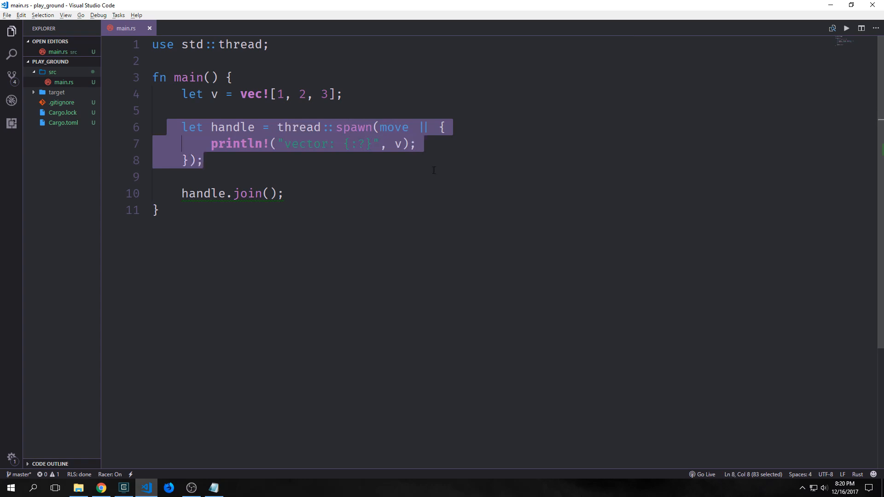
left_click(211, 144)
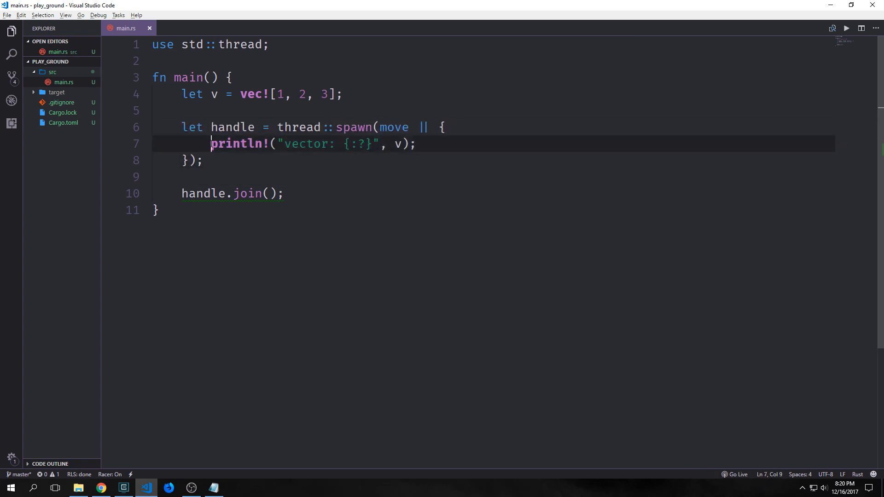
left_click_drag(211, 143, 412, 144)
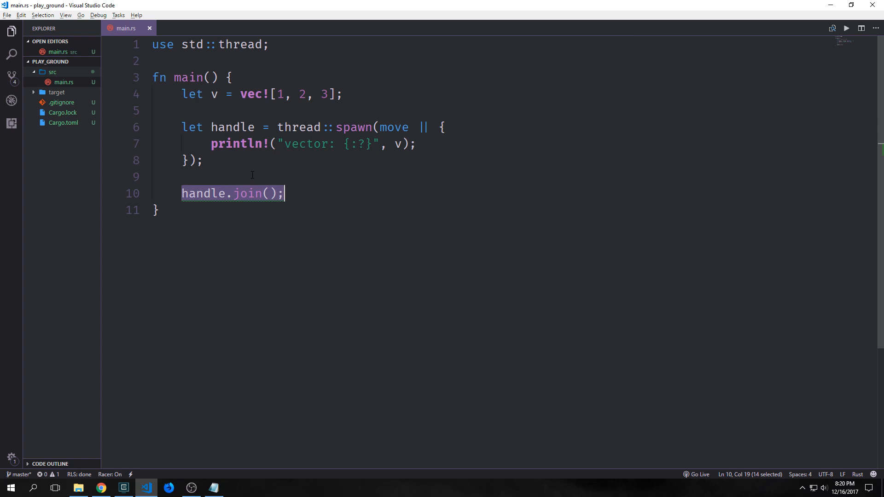
double_click(396, 127)
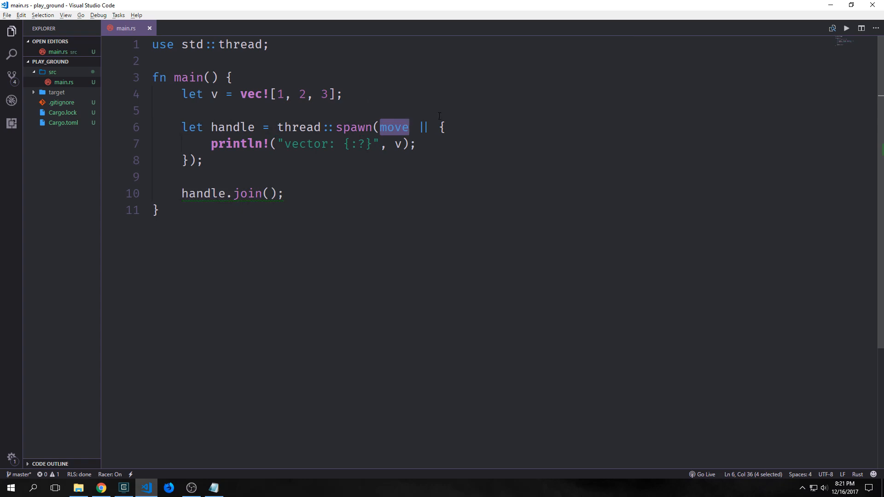
key("Delete")
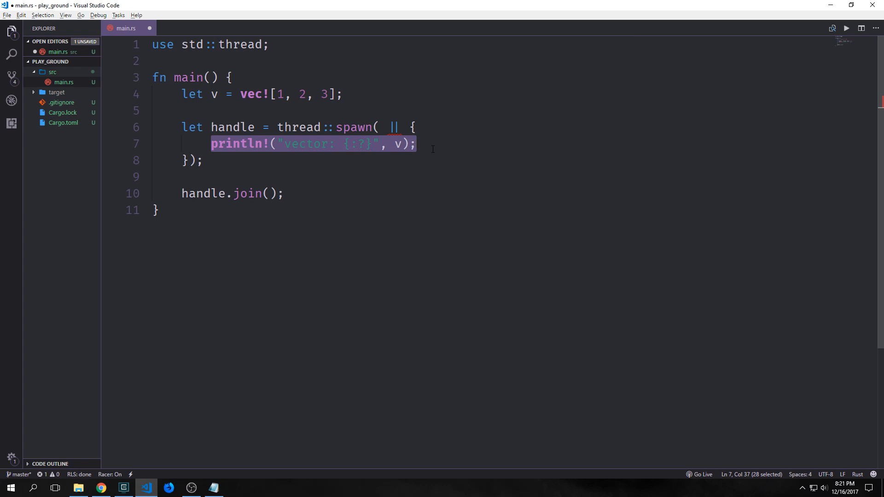
left_click(388, 128)
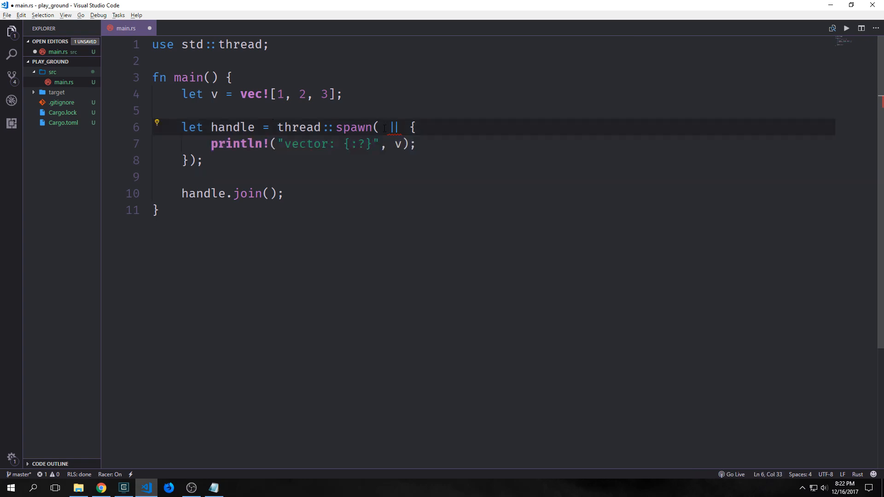
type("move")
type("println!(\"")
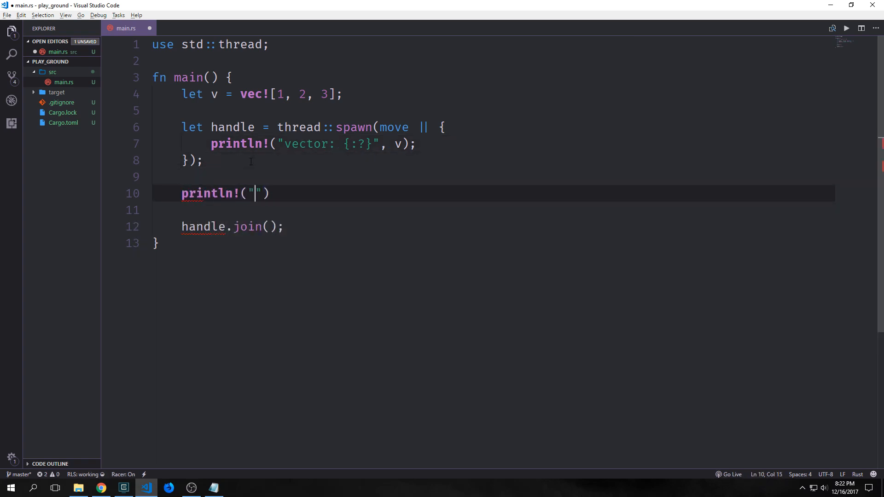
type("{}\",v")
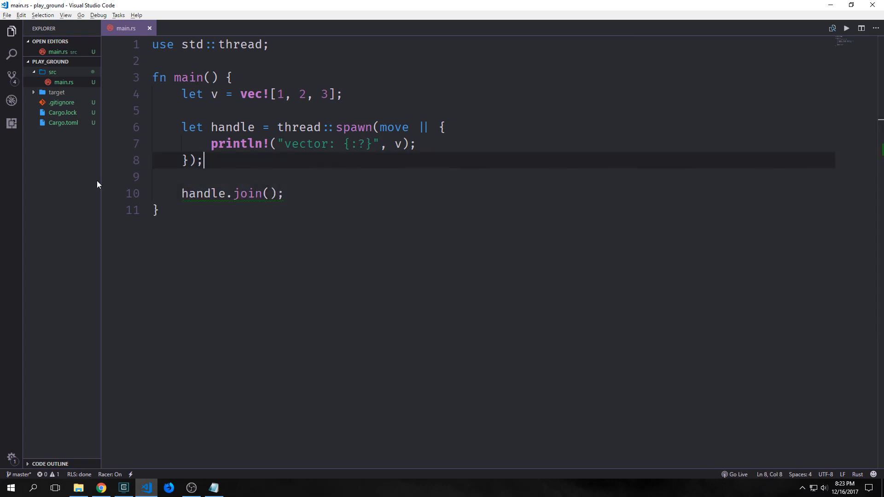
mouse_move(285, 178)
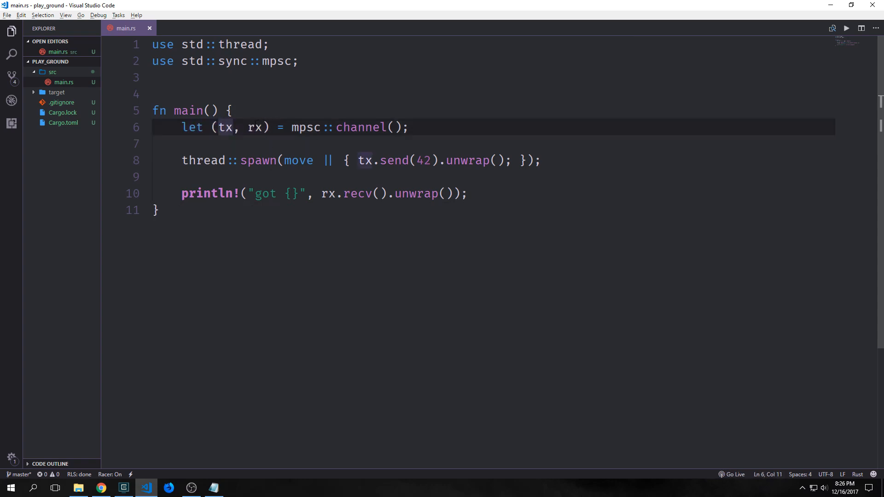
Step: Highlight the tx.send(42) thread, the println with rx.recv().unwrap(), and the rx receiver
left_click_drag(182, 160, 284, 161)
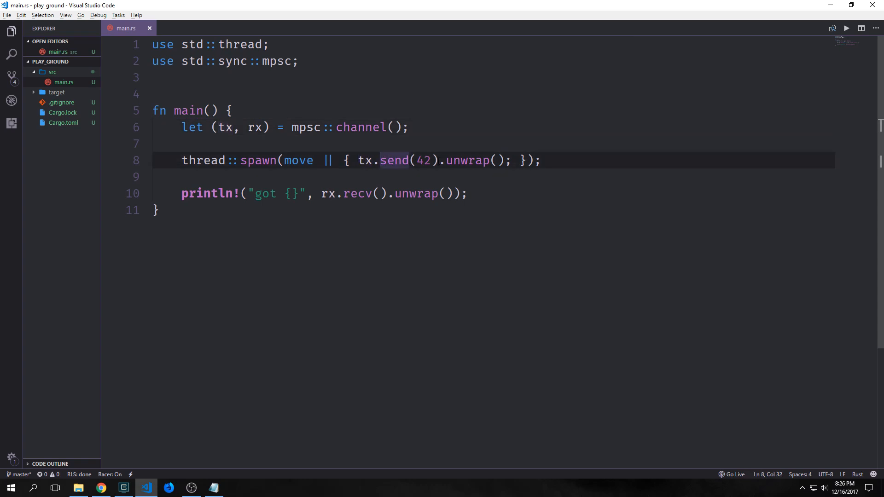
left_click_drag(182, 193, 337, 193)
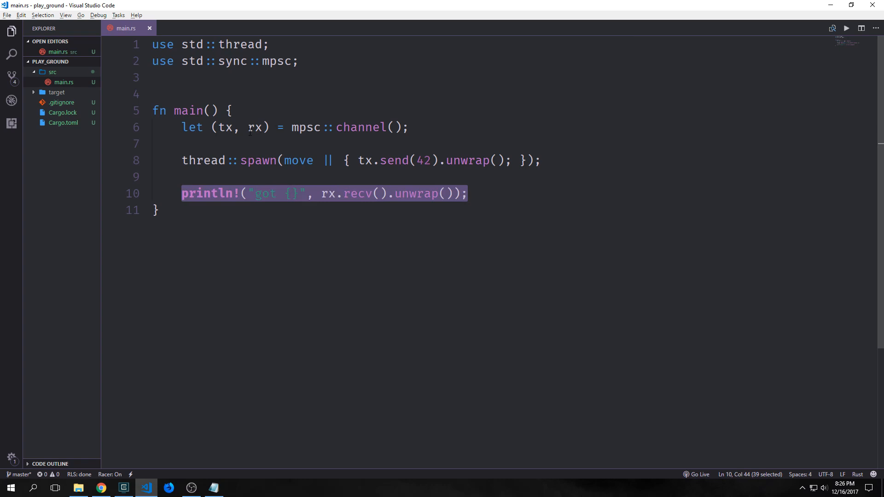
left_click(365, 194)
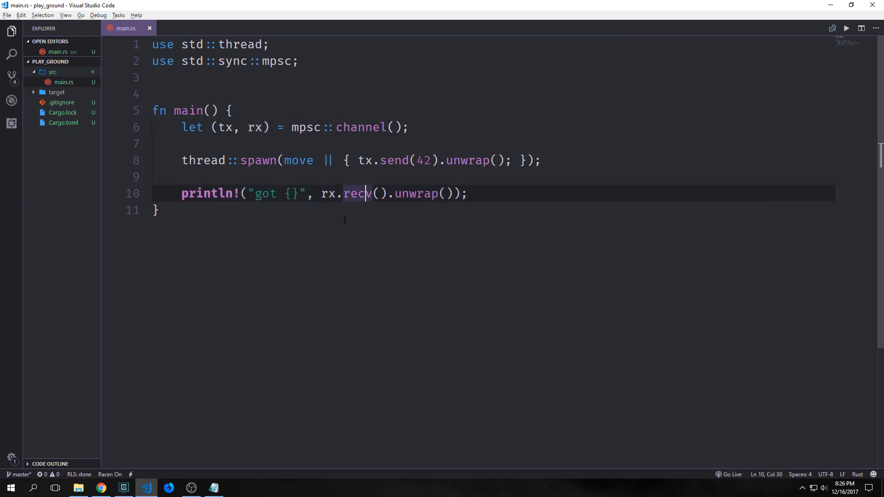
double_click(413, 193)
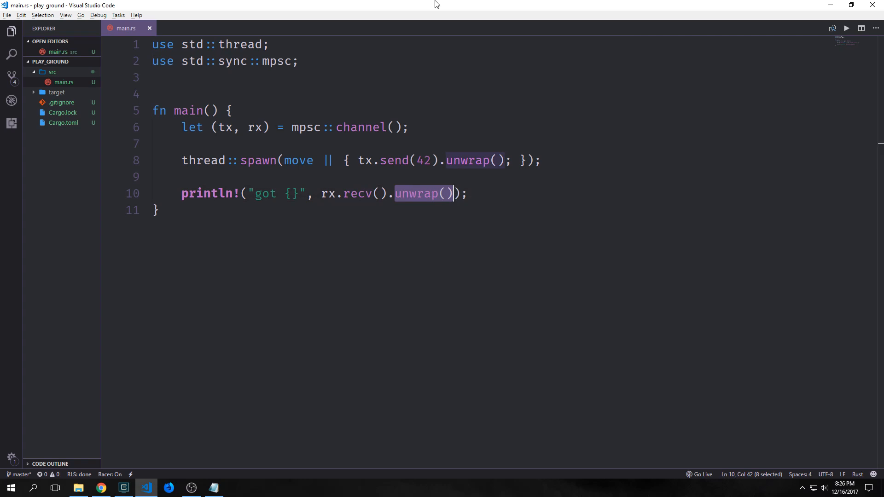
mouse_move(341, 114)
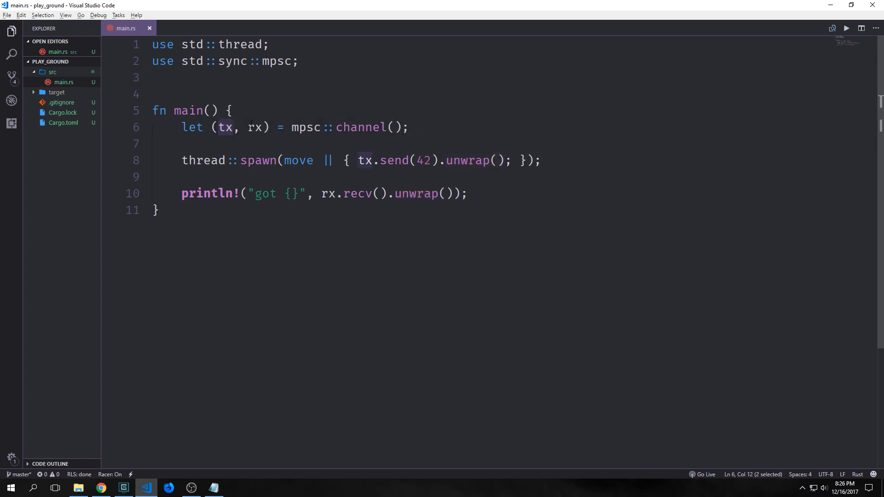
left_click(254, 128)
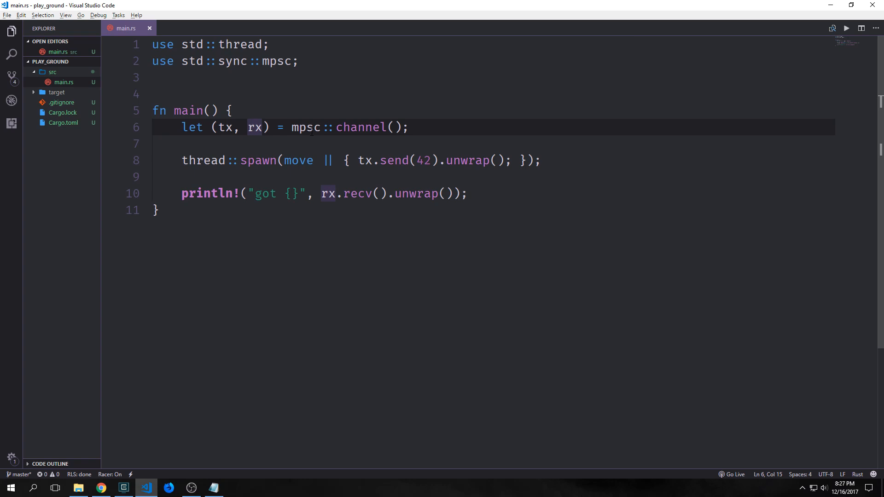
mouse_move(352, 43)
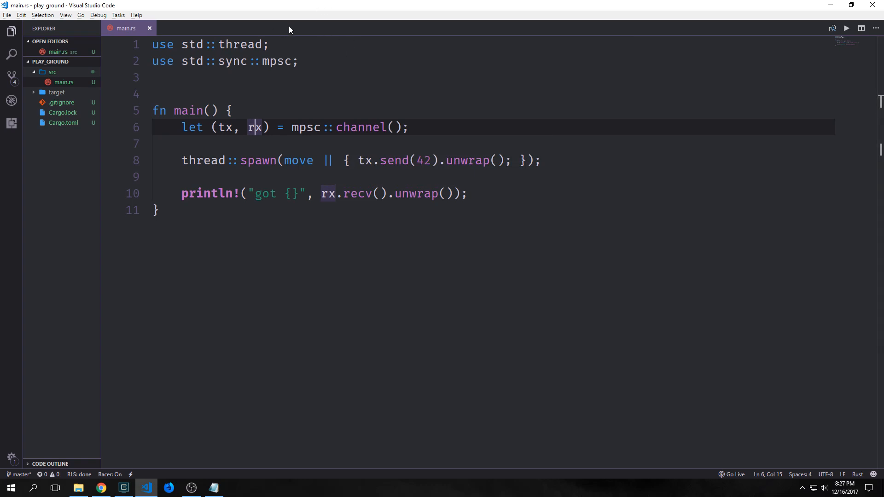
mouse_move(292, 30)
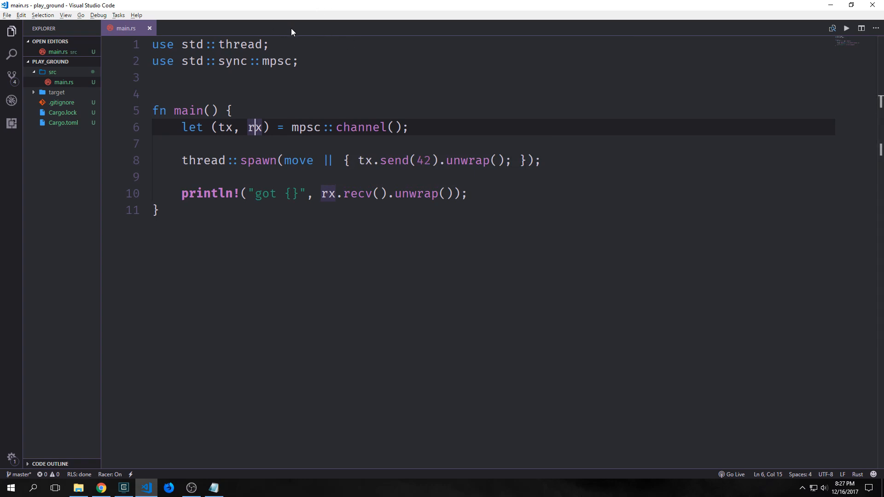
mouse_move(321, 36)
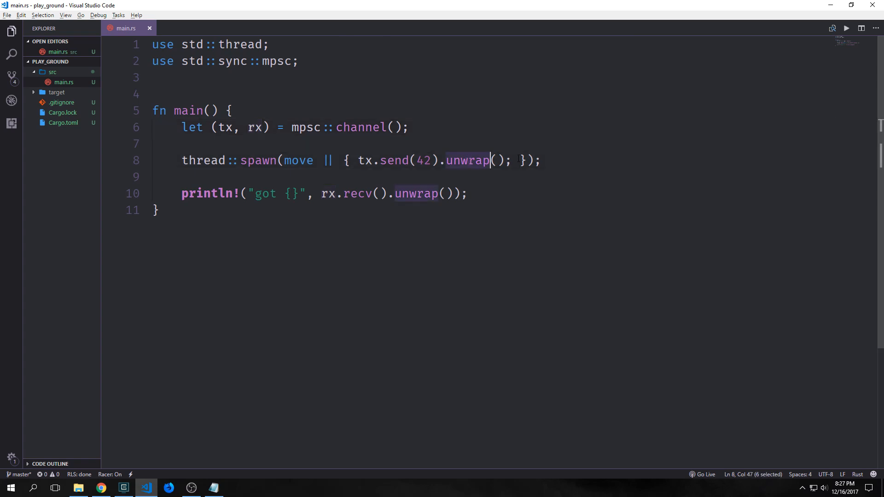
mouse_move(324, 231)
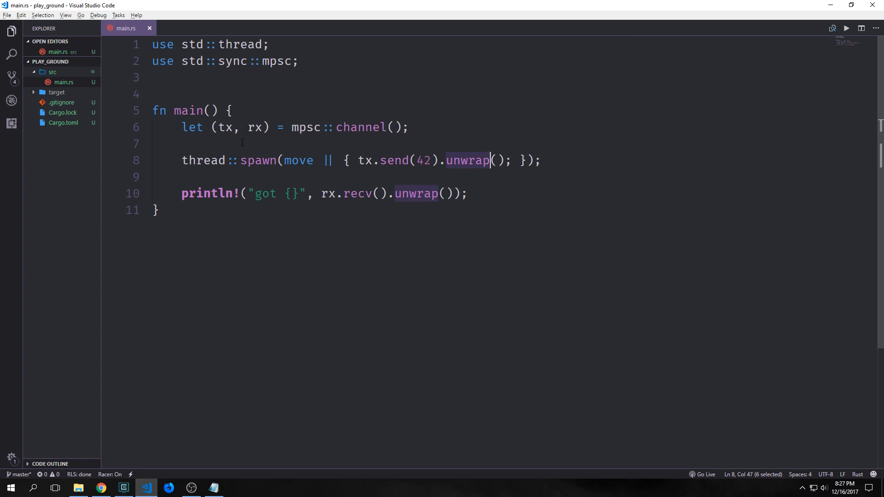
mouse_move(353, 276)
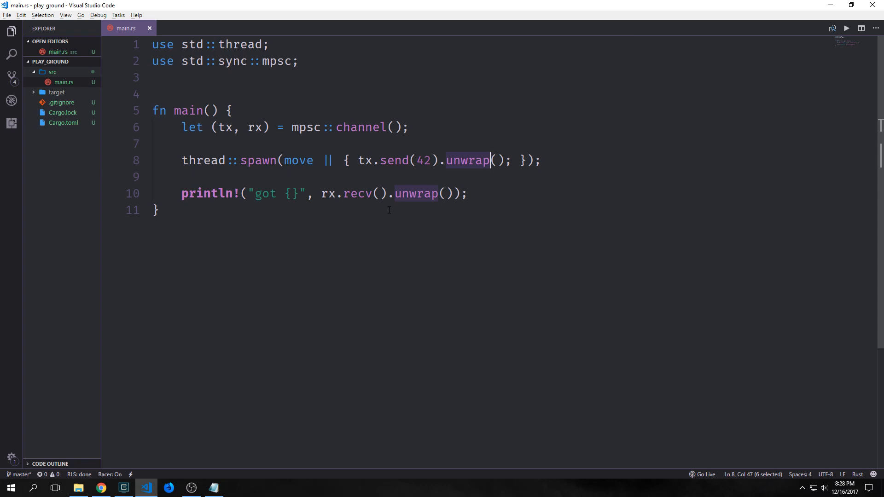
mouse_move(356, 194)
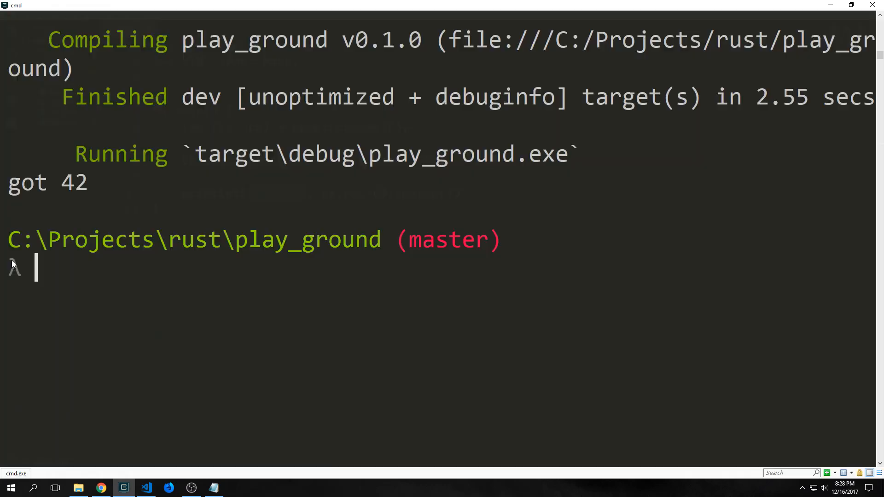
Step: Select the 'got 42' output in cmd and return to main.rs in VS Code
double_click(46, 183)
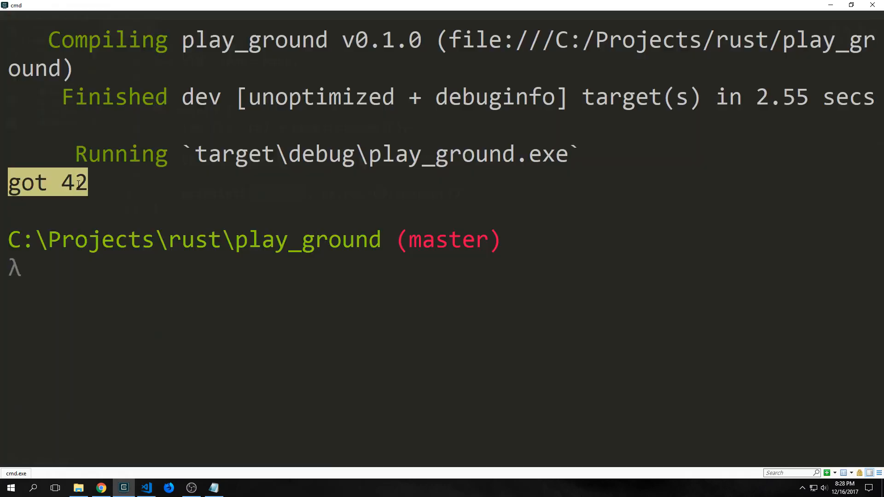
left_click(146, 489)
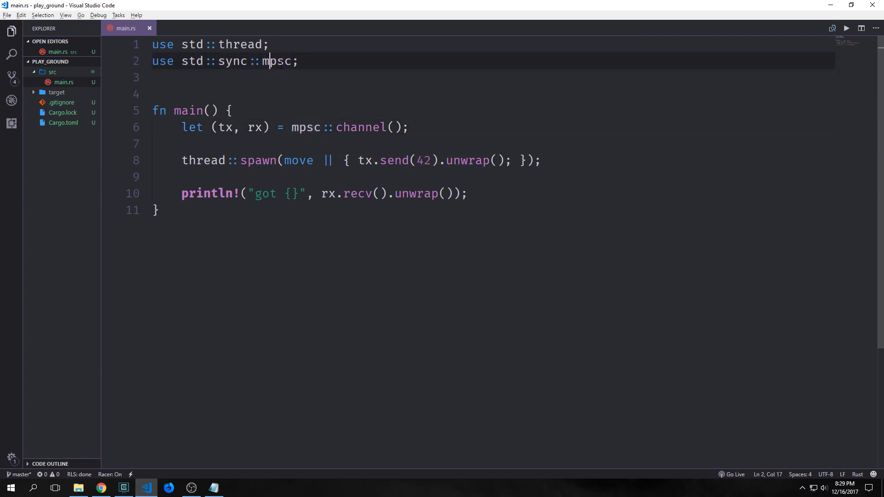
left_click(291, 127)
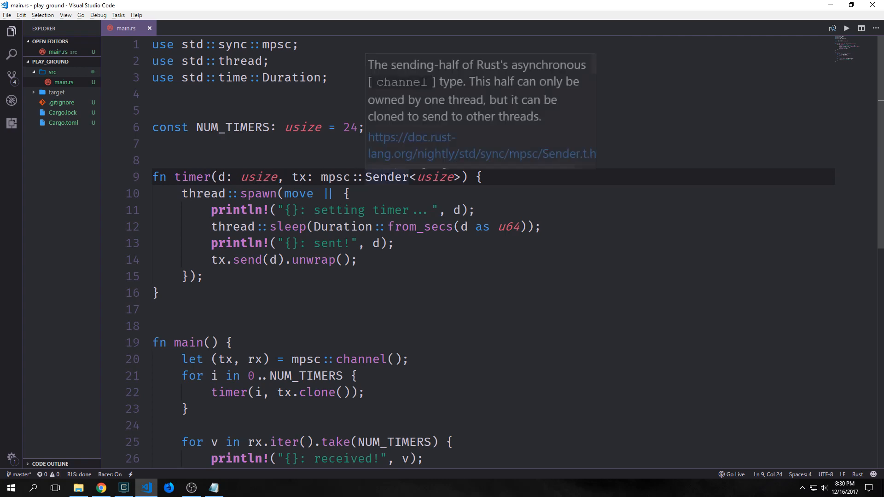
Step: Highlight the NUM_TIMERS value 24, the timer's thread spawn block and the loop's timer call
double_click(228, 128)
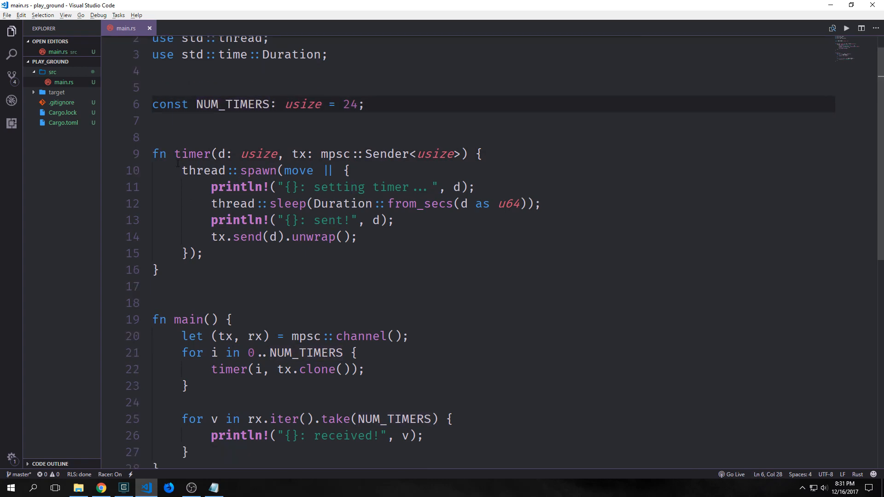
left_click_drag(182, 170, 202, 253)
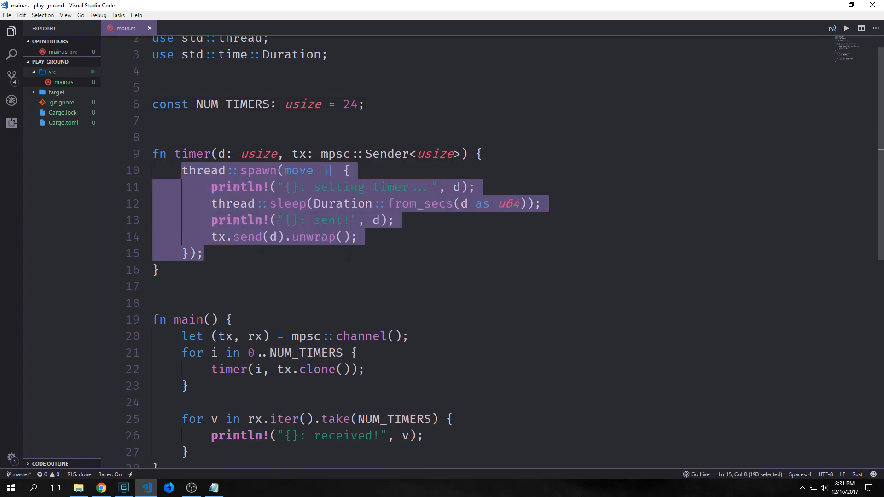
left_click(202, 253)
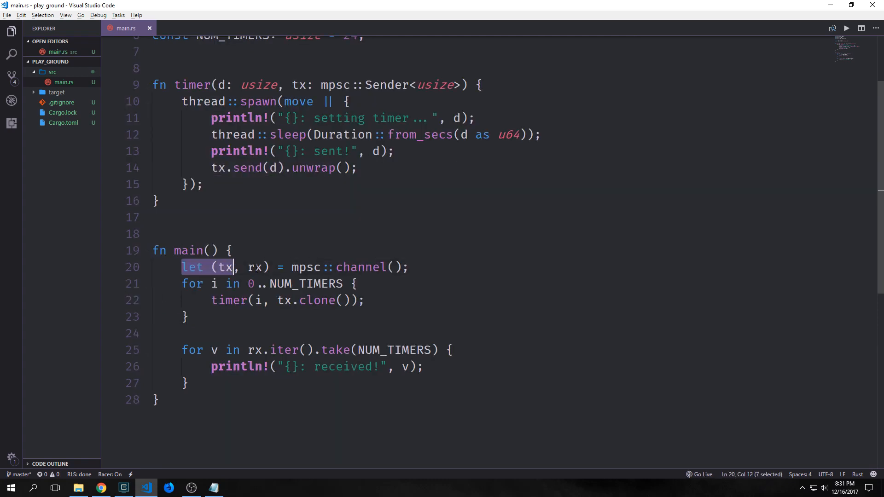
left_click_drag(234, 266, 400, 267)
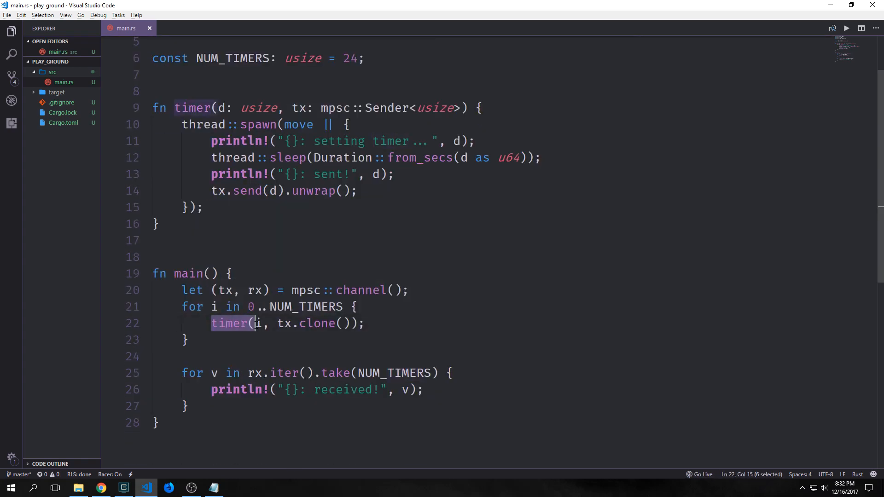
mouse_move(316, 323)
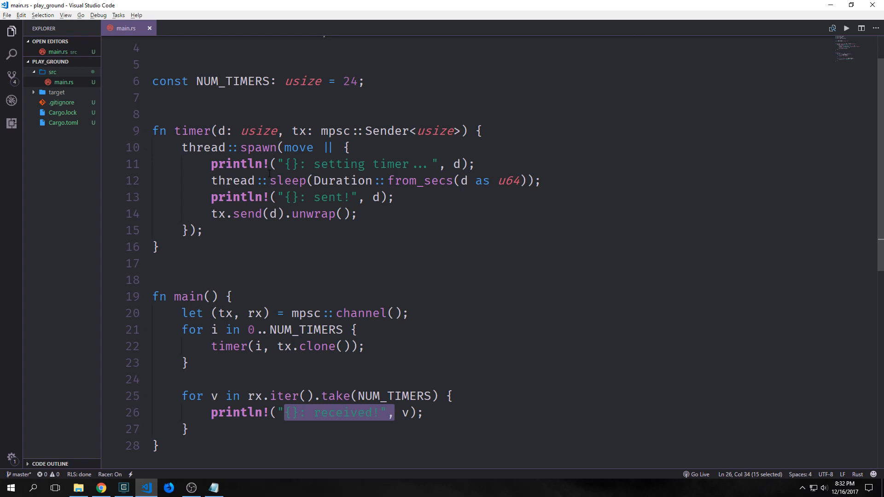
scroll("down", 3)
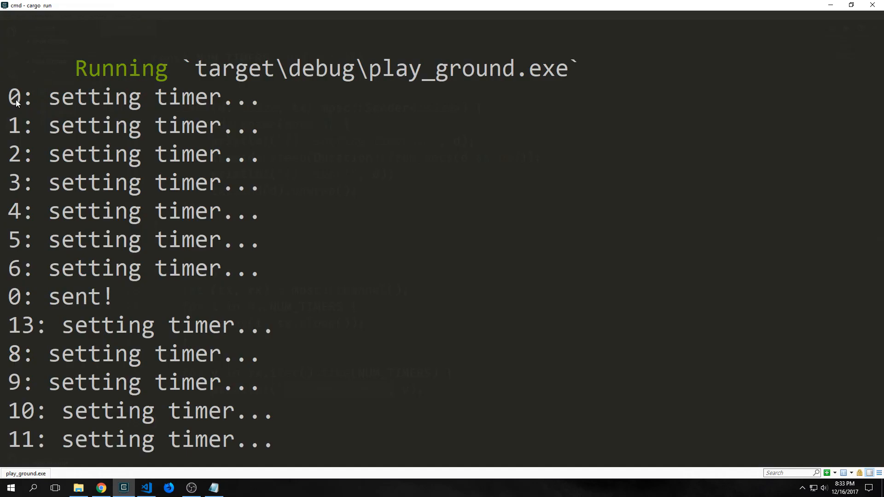
mouse_move(31, 127)
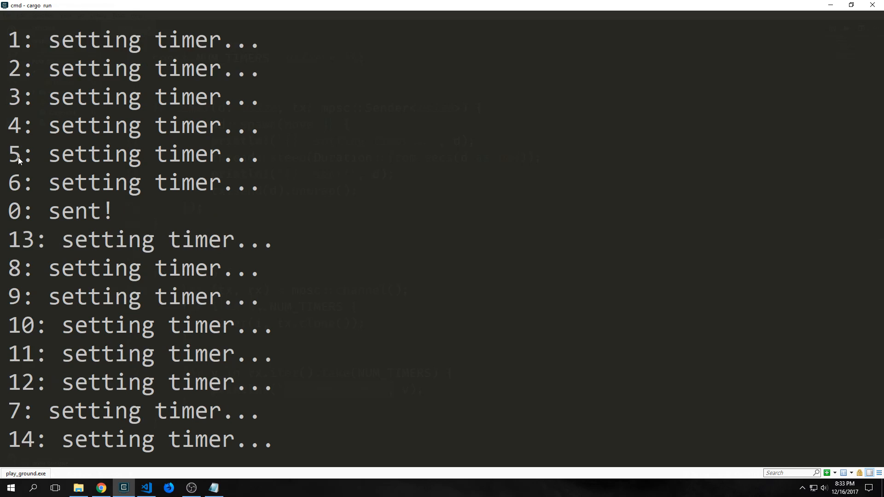
mouse_move(10, 219)
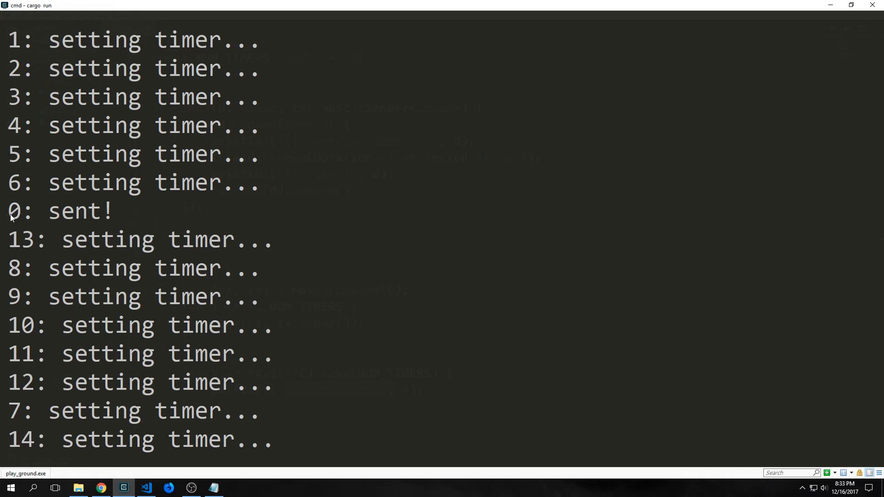
mouse_move(19, 252)
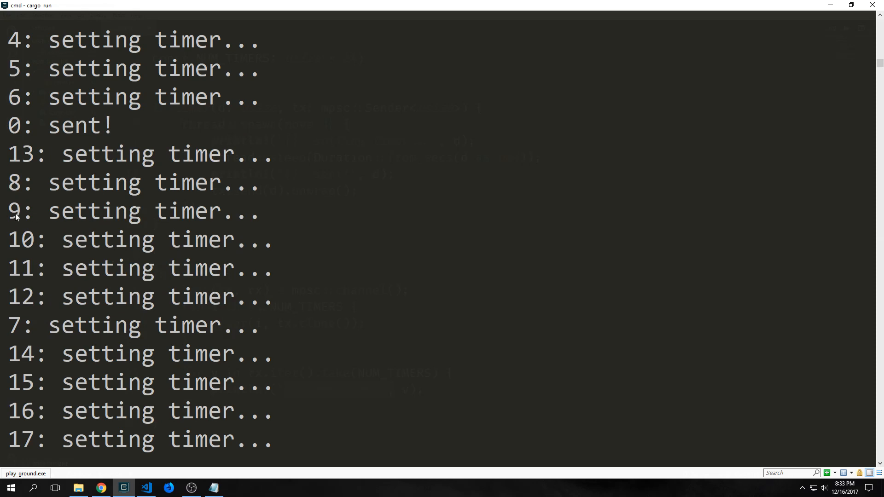
mouse_move(7, 325)
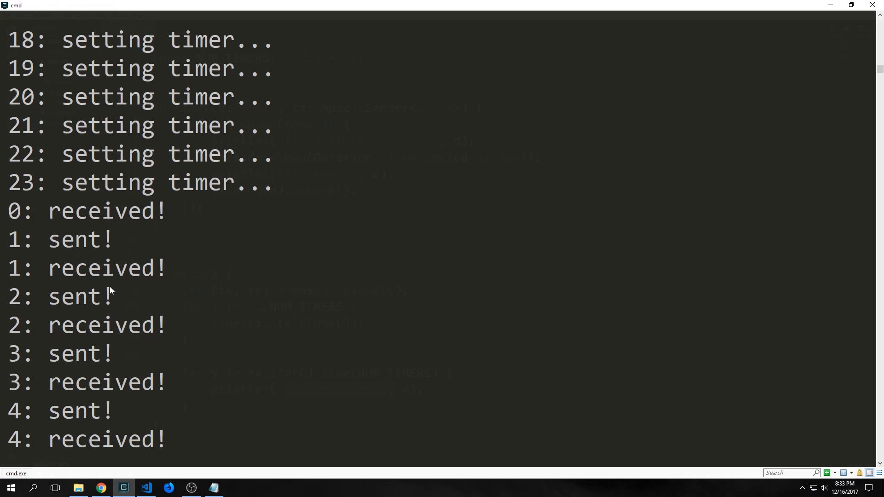
mouse_move(92, 256)
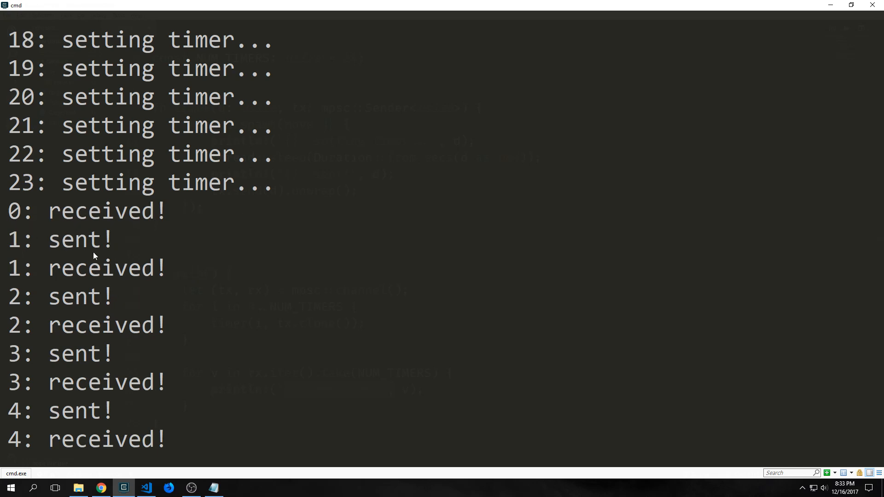
mouse_move(2, 349)
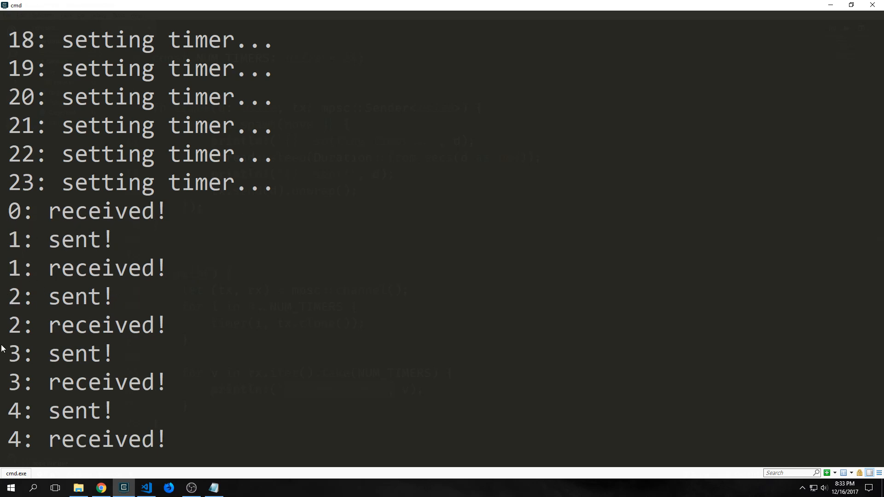
Step: Scroll to the end of the 24-timer output, then switch back to the editor
scroll("down", 3)
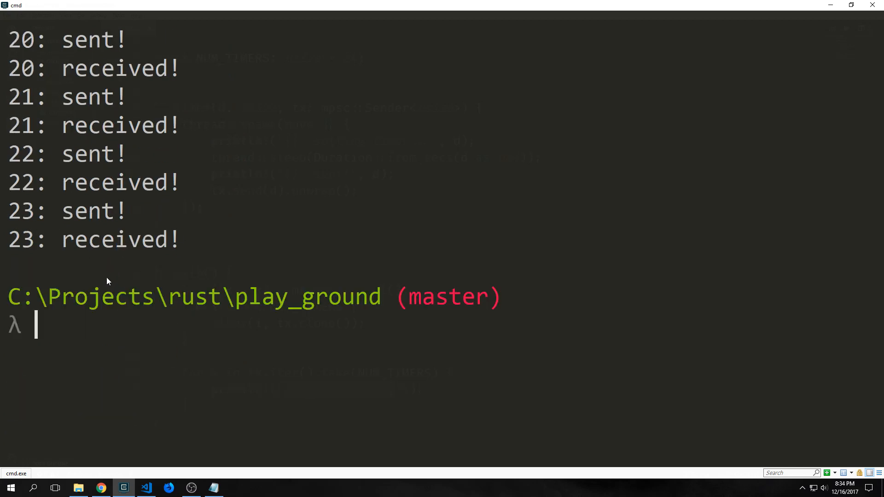
left_click(146, 488)
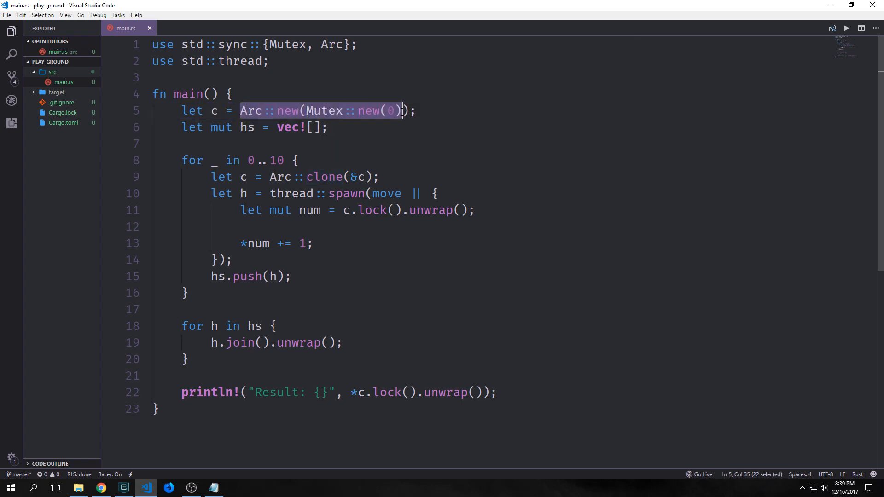
Step: Walk through the Arc<Mutex> counter code, highlighting the shared counter c and thread lines
key("Shift+Right")
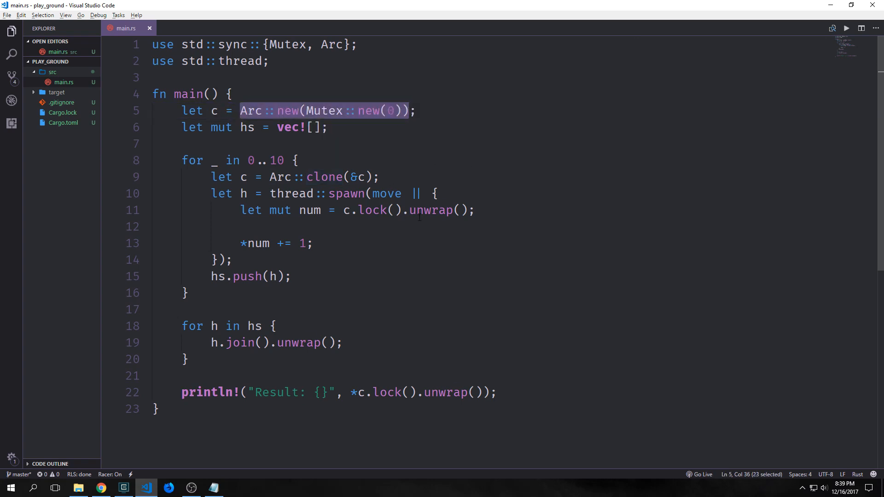
mouse_move(386, 194)
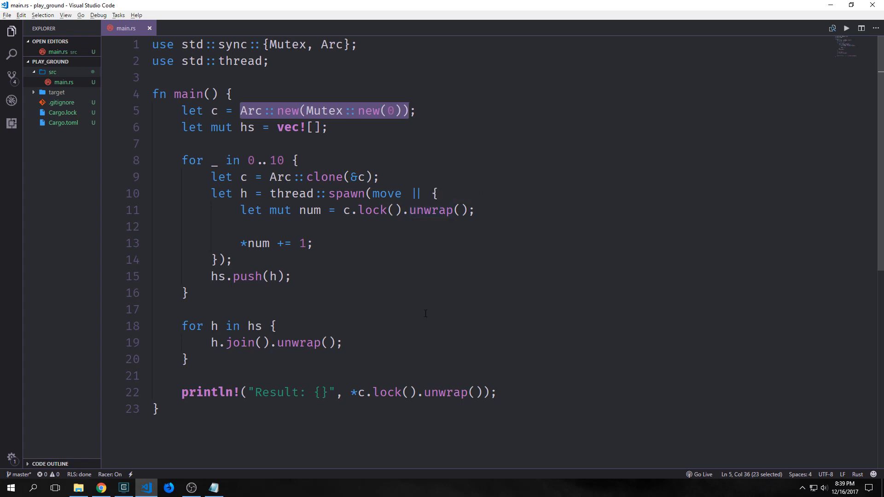
left_click(195, 127)
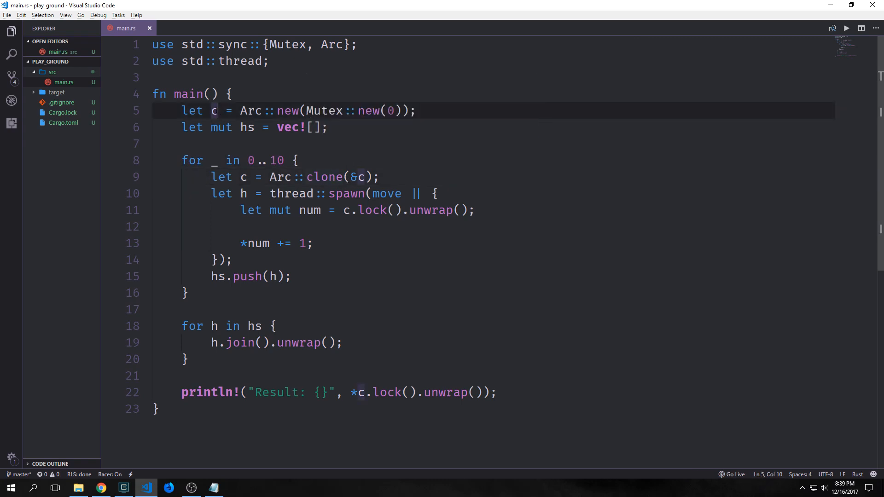
left_click_drag(211, 193, 329, 194)
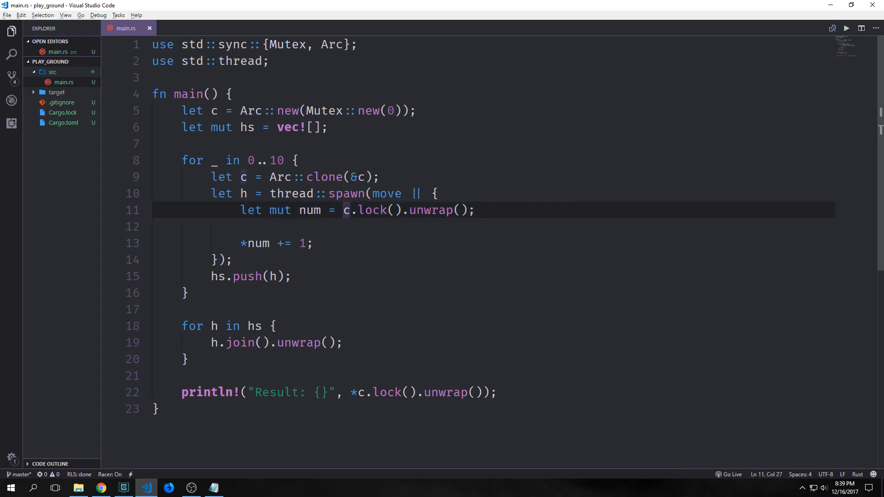
mouse_move(320, 225)
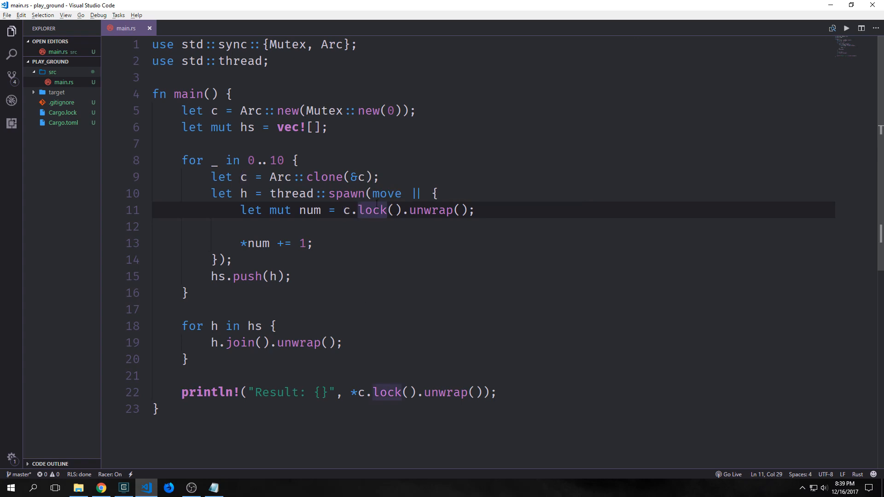
left_click_drag(242, 243, 314, 243)
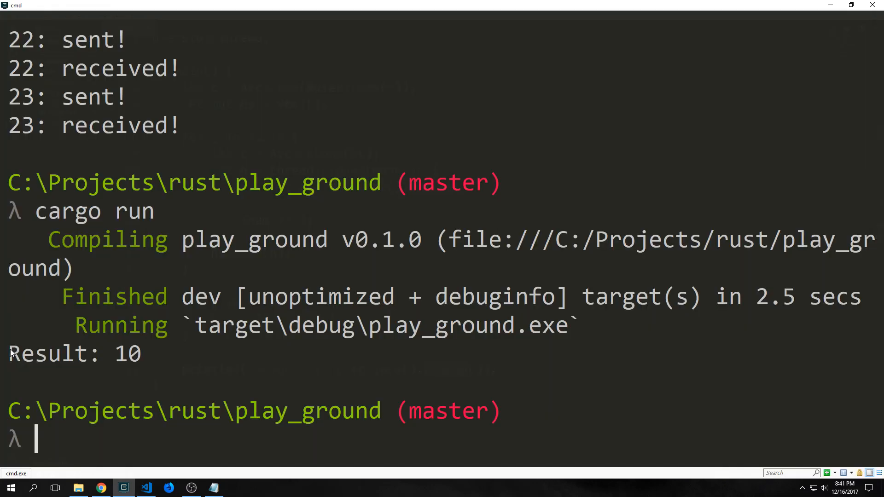
Step: Select the 'Result: 10' output line in cmd and return to VS Code
left_click_drag(8, 353, 155, 353)
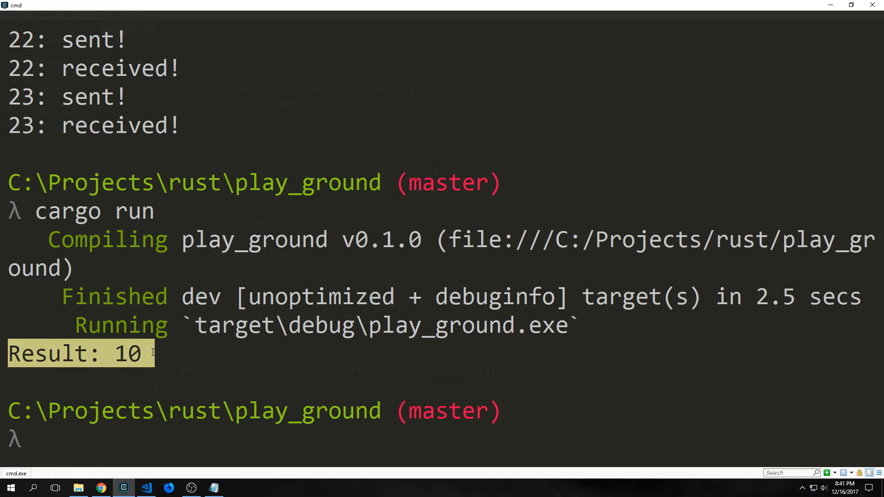
left_click(146, 488)
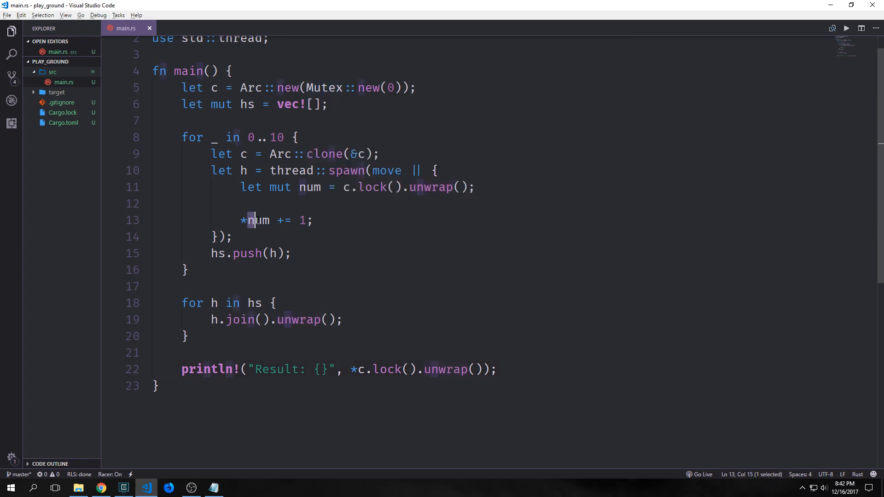
Step: Insert println!("{}", num); after *num += 1; in the thread closure, then rerun
left_click_drag(253, 220, 302, 220)
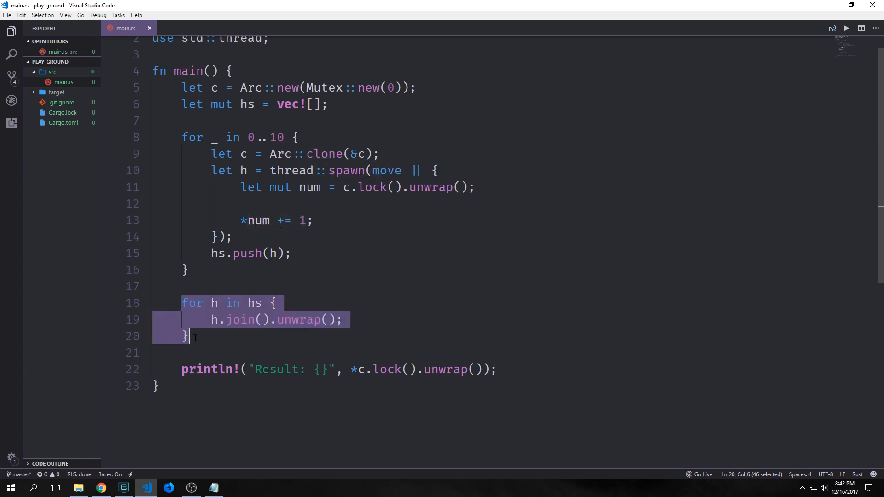
double_click(240, 320)
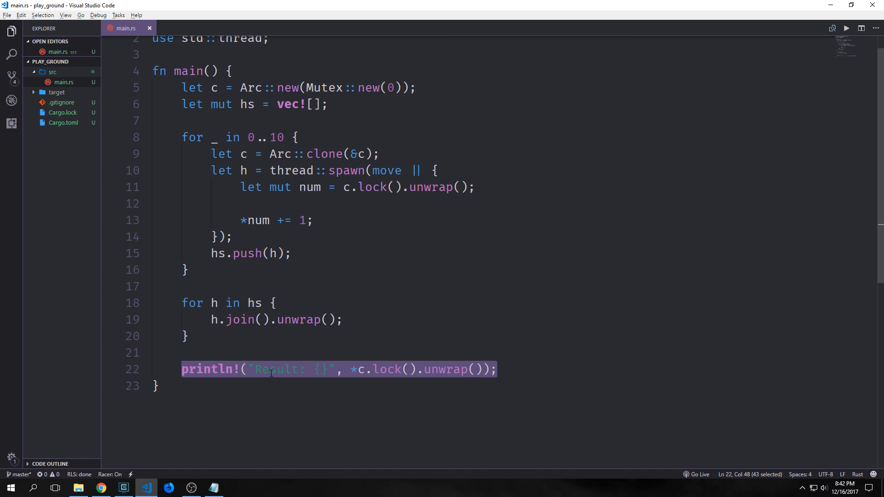
type("println!(\"{}\", num);")
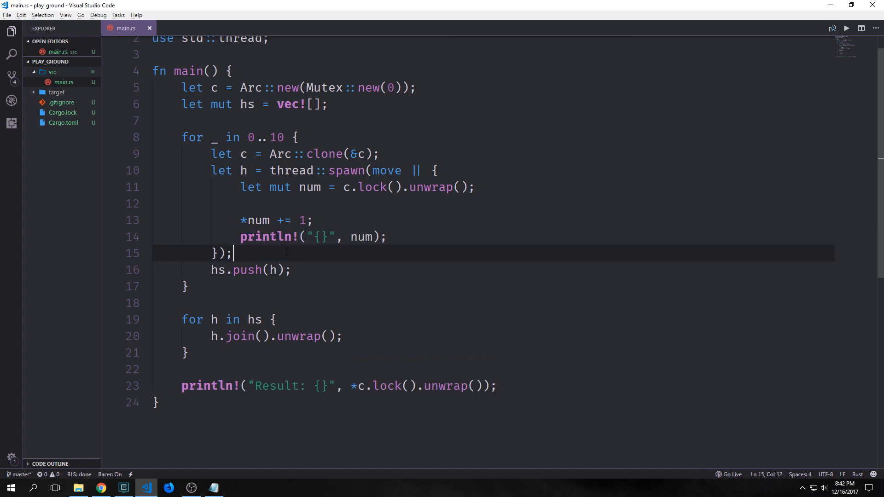
double_click(362, 236)
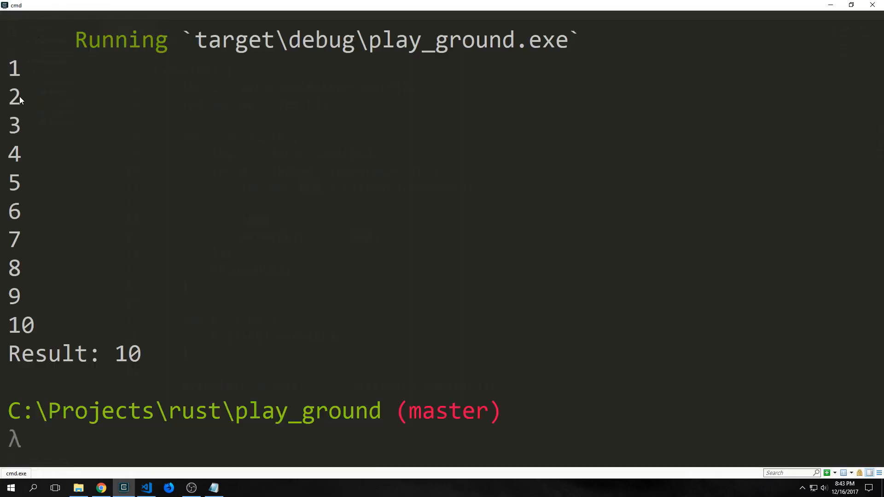
mouse_move(18, 223)
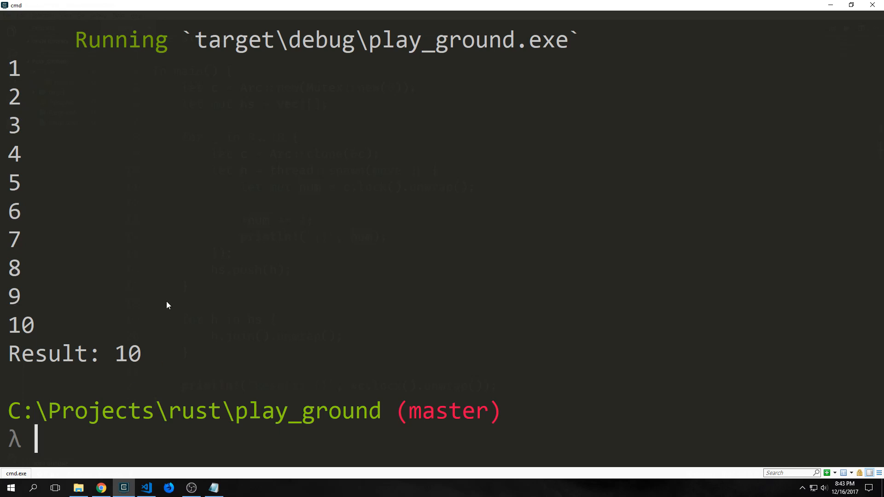
Step: Switch from the cmd output back to main.rs in Visual Studio Code
left_click(146, 489)
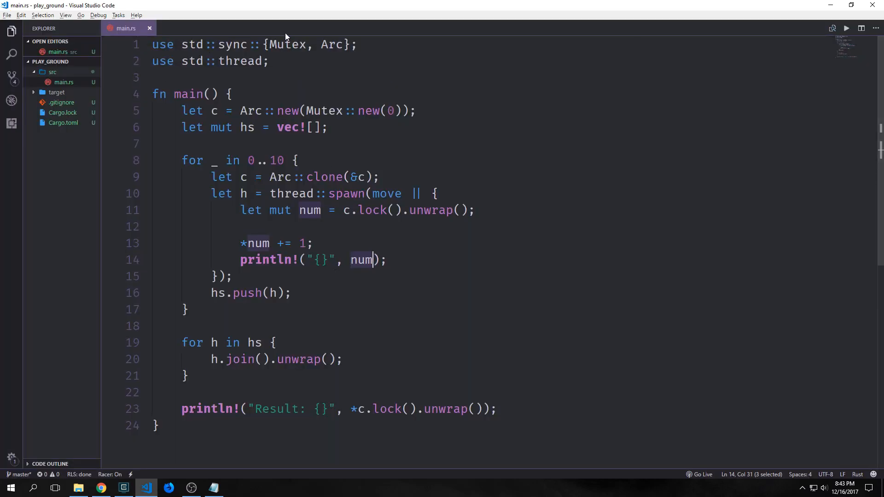
mouse_move(284, 45)
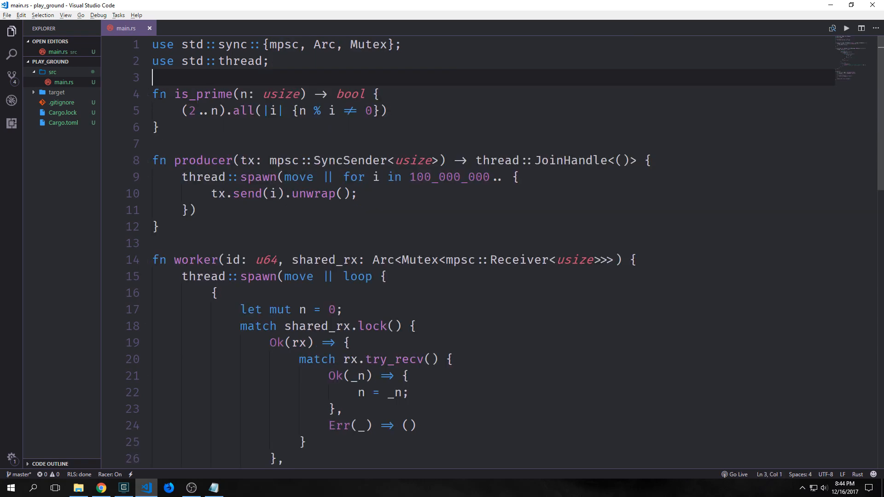
double_click(200, 94)
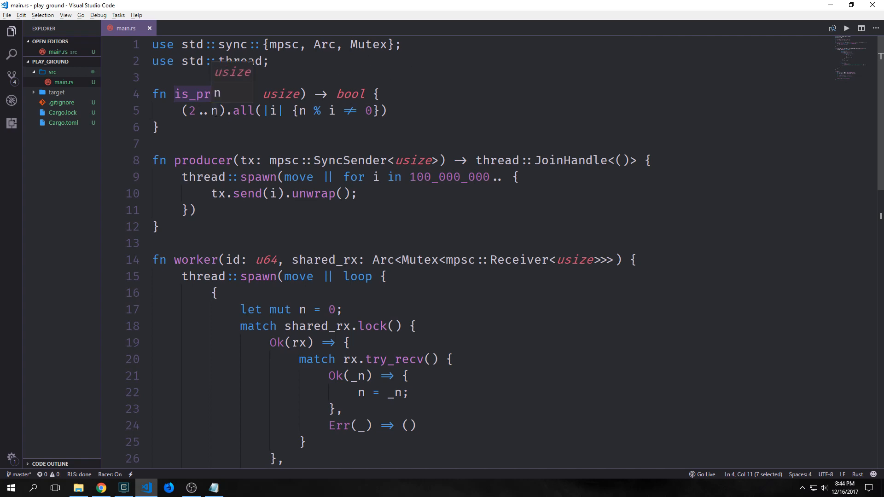
key("Escape")
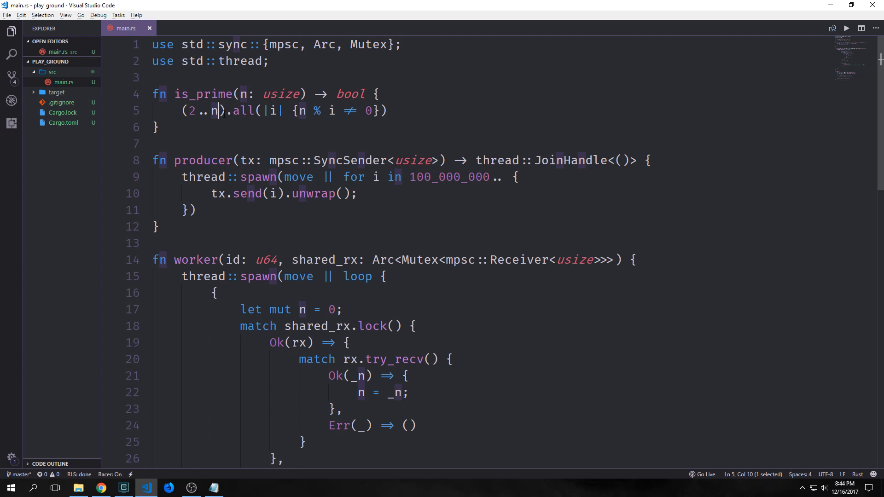
scroll("down", 3)
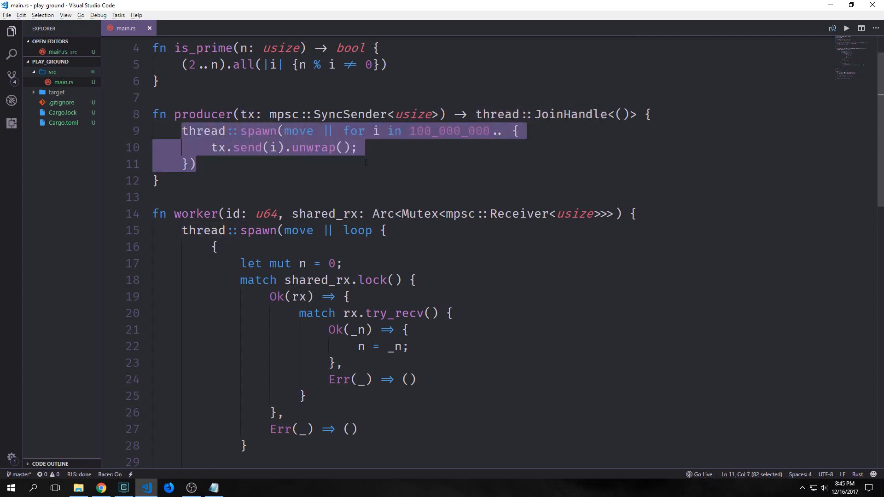
double_click(450, 132)
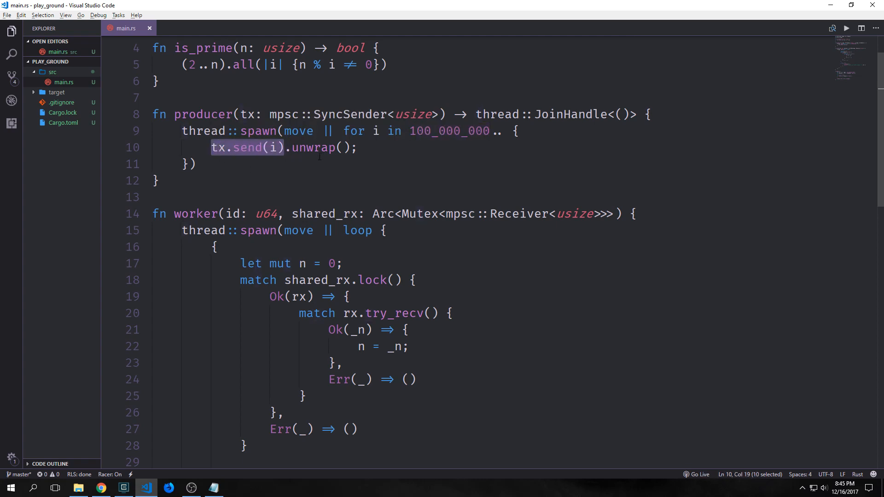
double_click(314, 147)
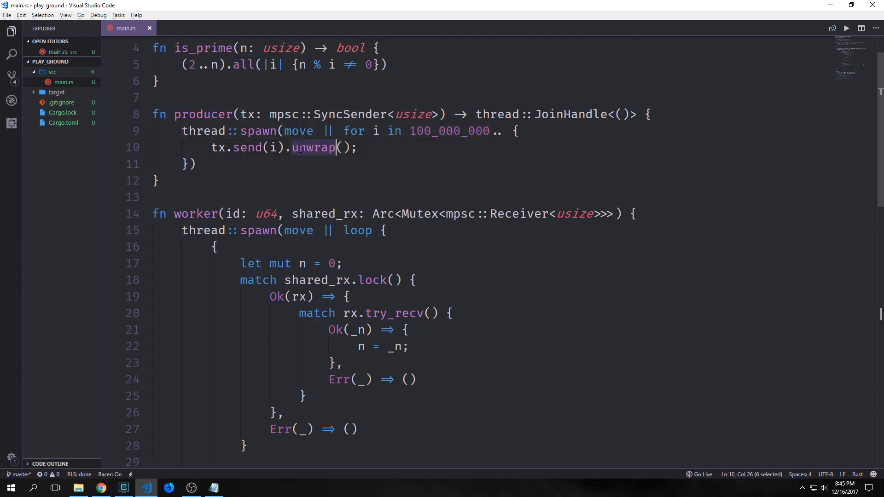
scroll("down", 3)
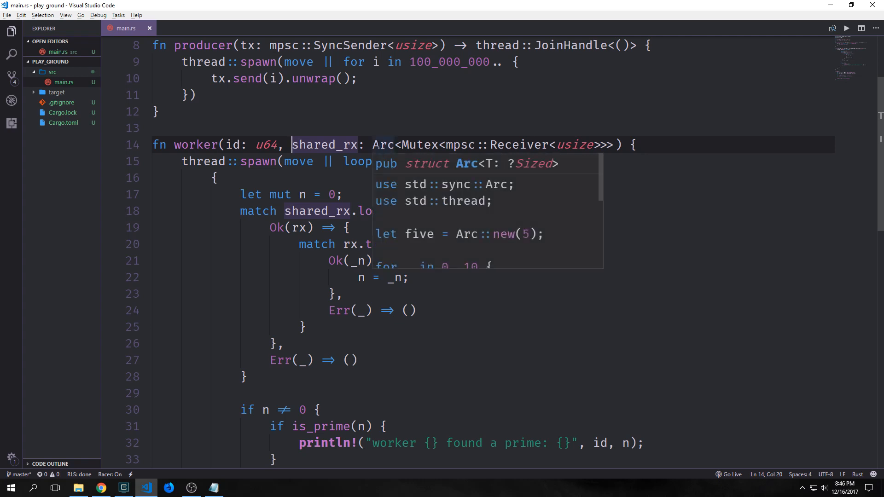
key("Escape")
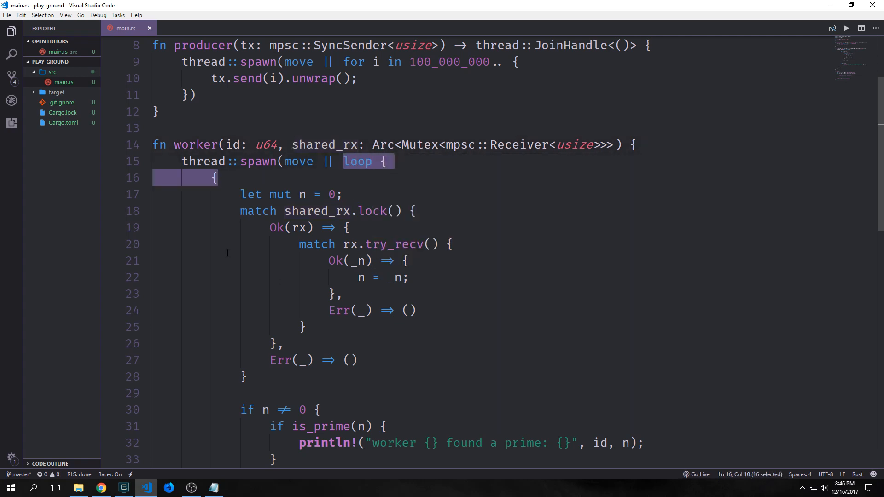
scroll("down", 3)
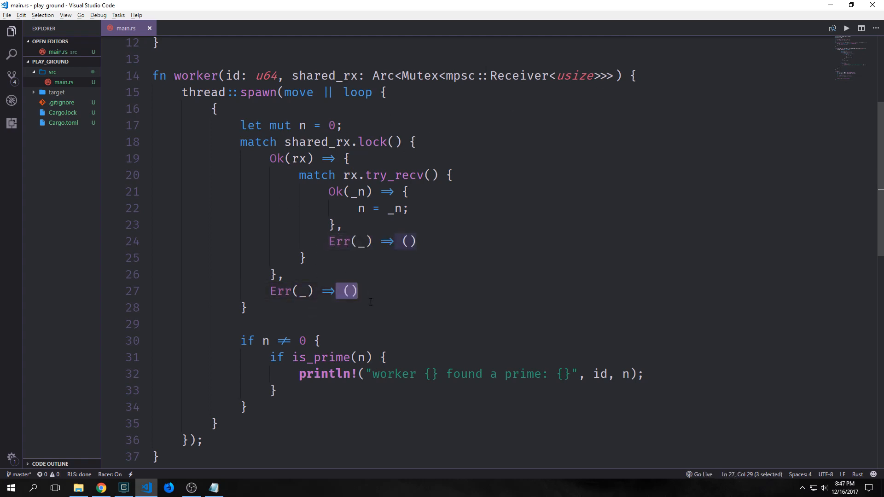
scroll("down", 3)
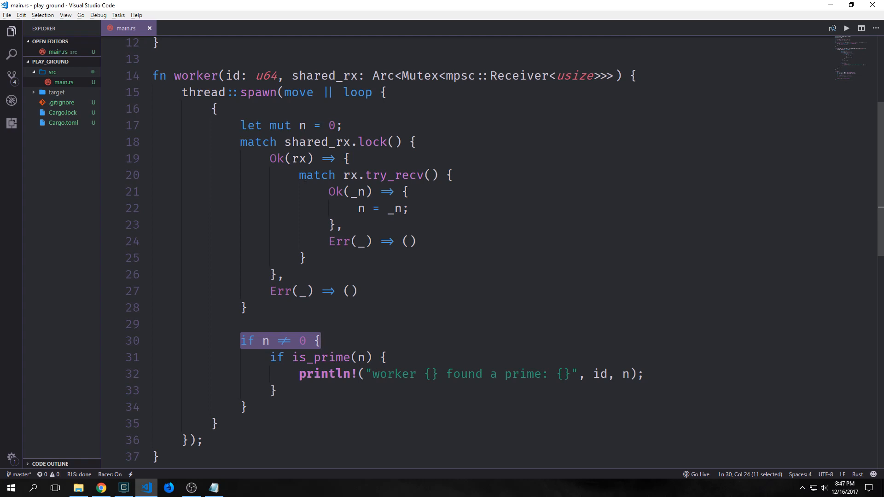
scroll("down", 3)
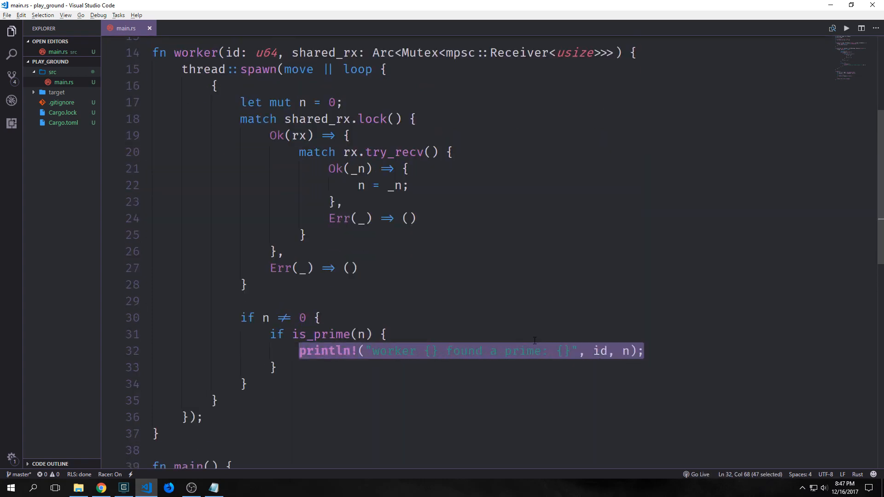
scroll("down", 3)
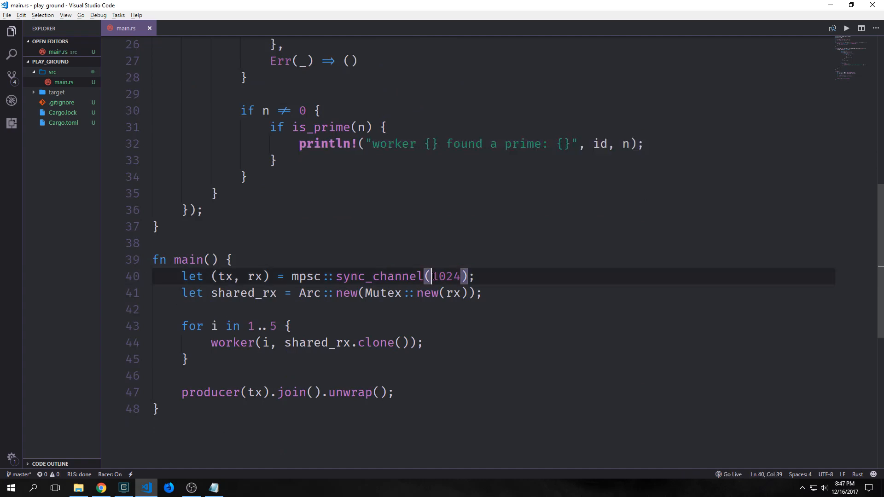
double_click(446, 277)
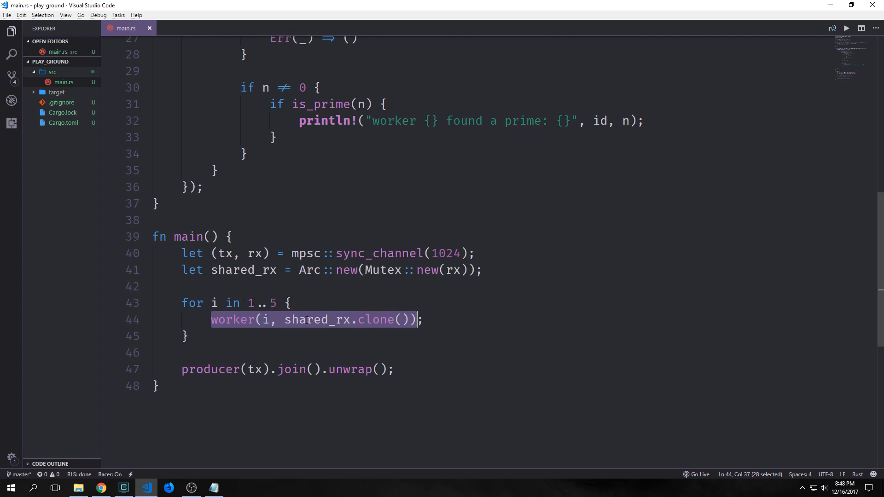
scroll("down", 3)
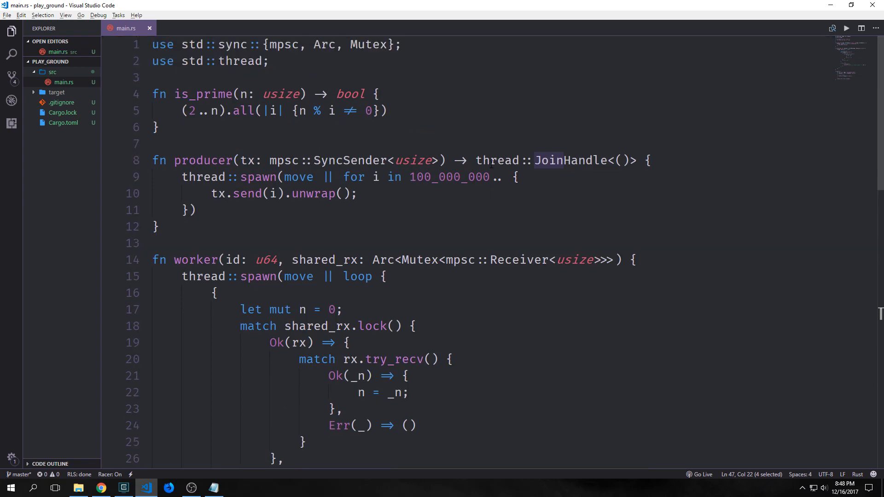
double_click(449, 177)
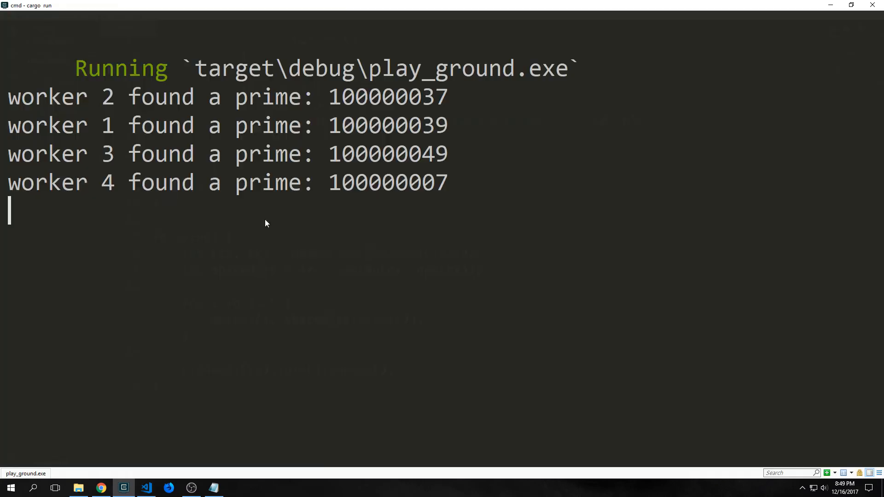
mouse_move(374, 94)
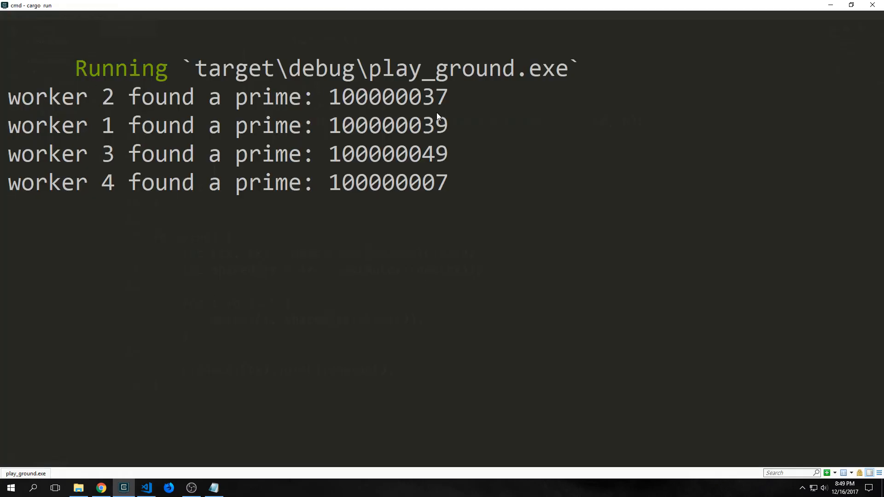
Step: Highlight prime 100000039 in the output, stop the run with Ctrl+C, and return to main.rs
left_click_drag(7, 97, 194, 97)
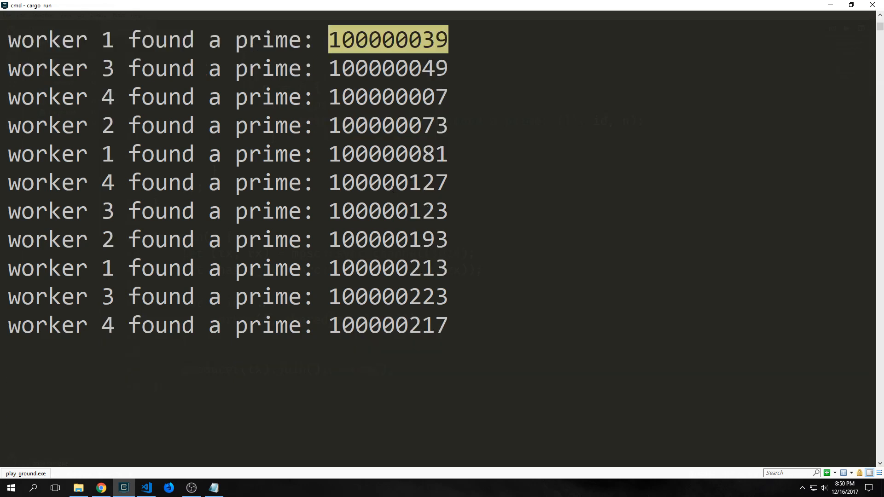
mouse_move(432, 316)
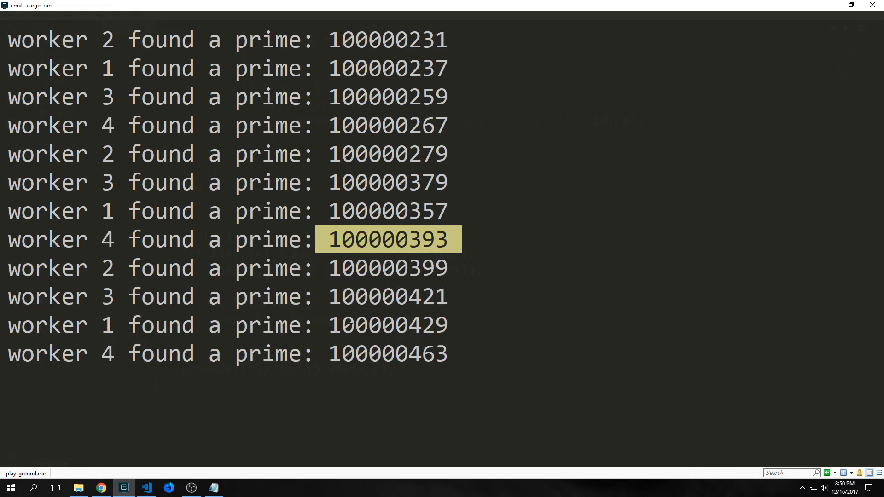
key("Ctrl+c")
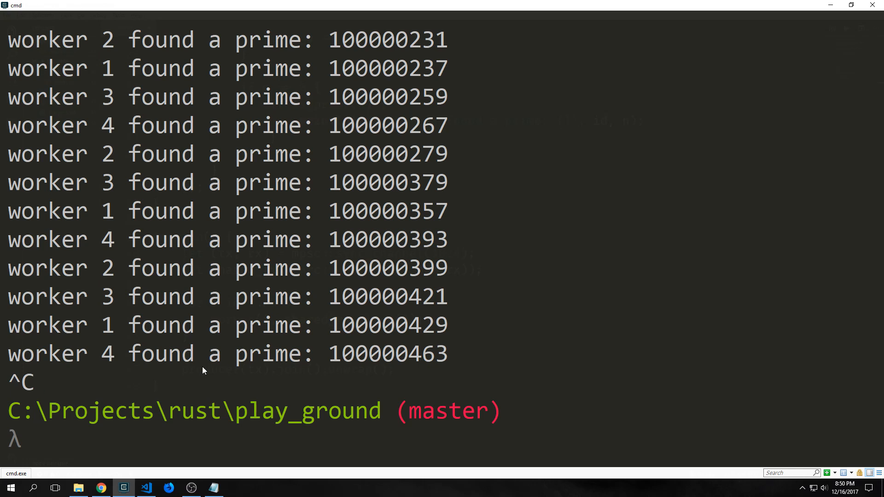
left_click(146, 489)
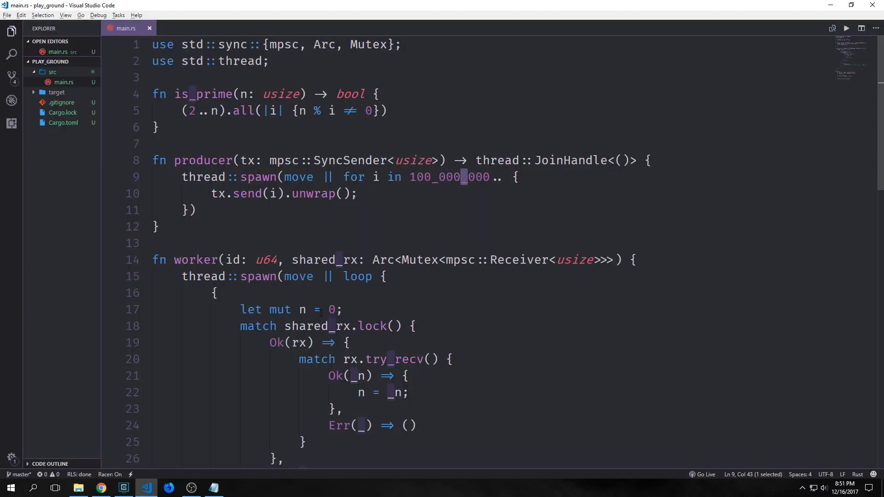